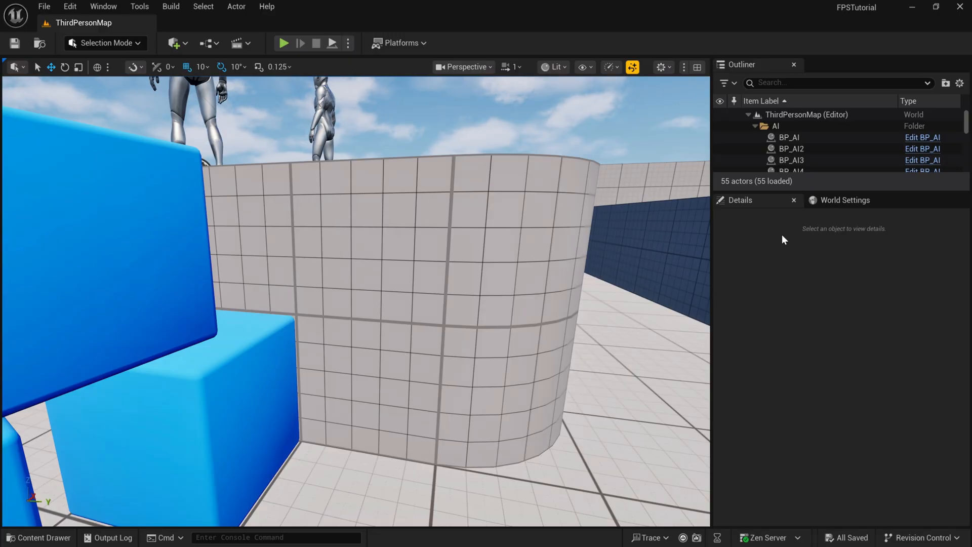
- Run two quick play-test sessions of the level, firing the weapon in each
left_click(284, 42)
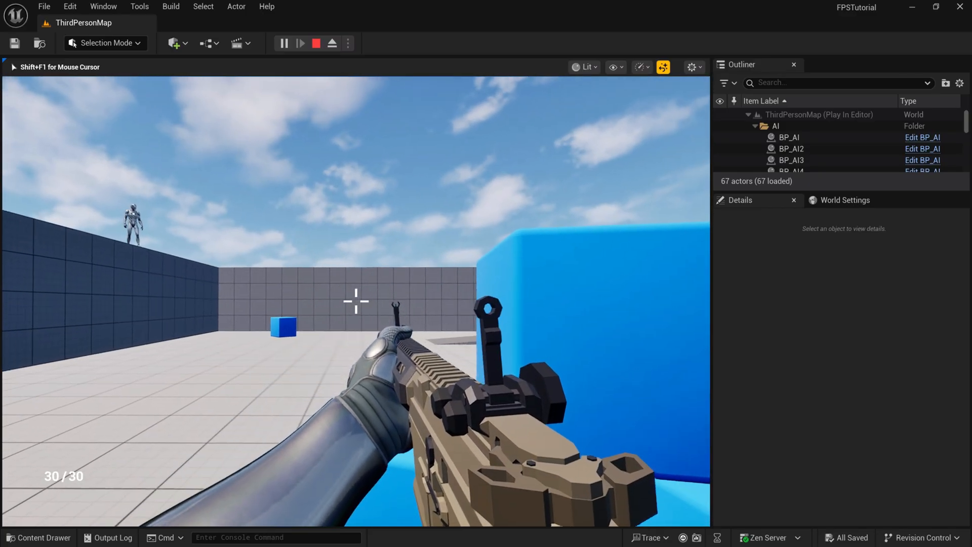
left_click(316, 43)
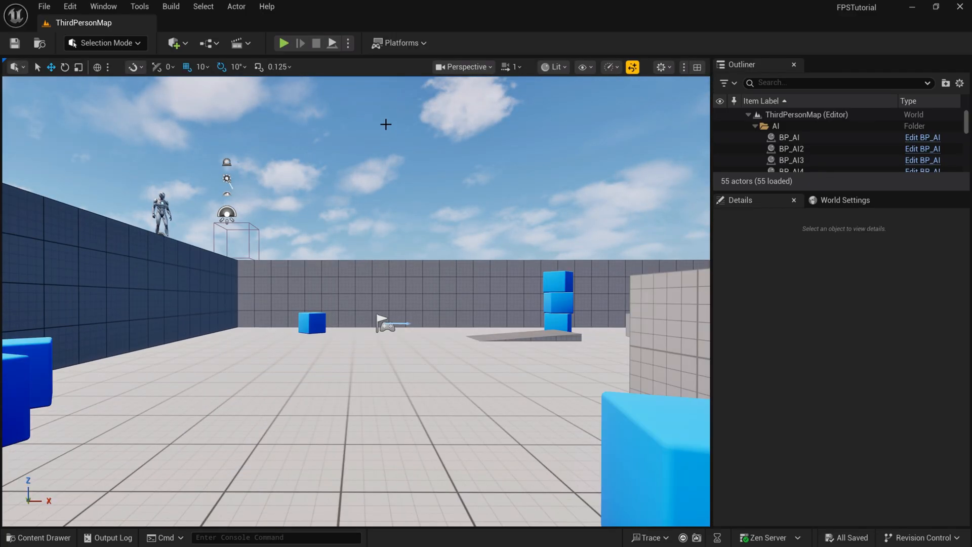
left_click(282, 43)
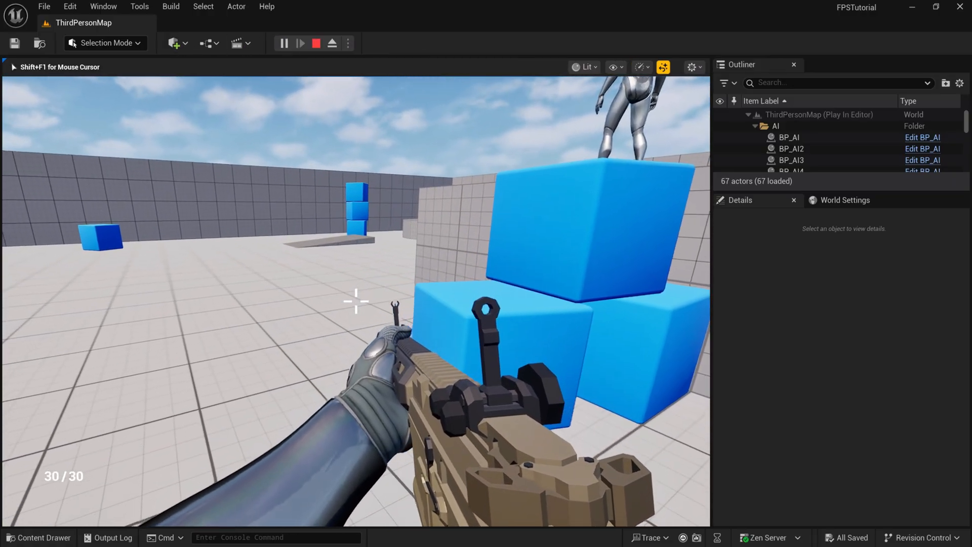
left_click(316, 43)
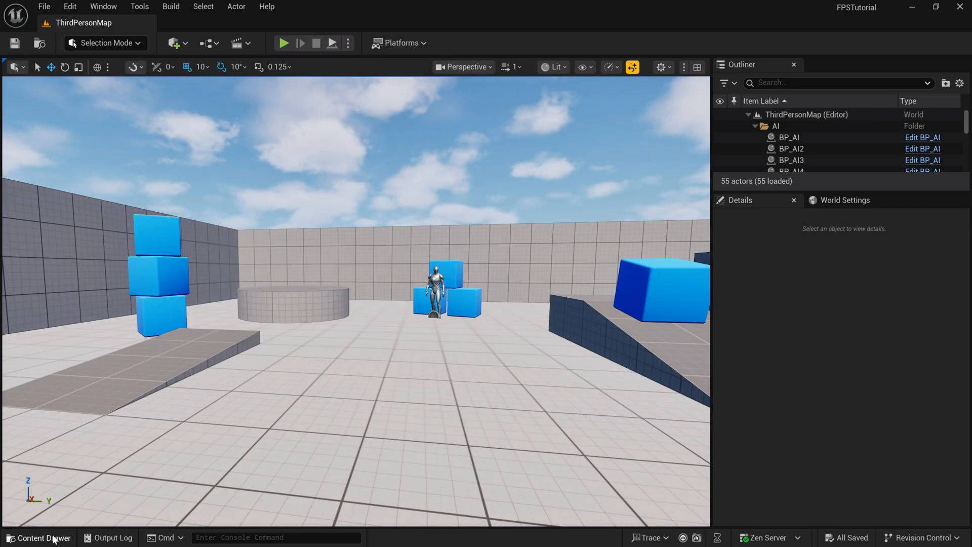
- Create a new Actor blueprint in the Core folder, starting its name with 'BP_'
left_click(39, 538)
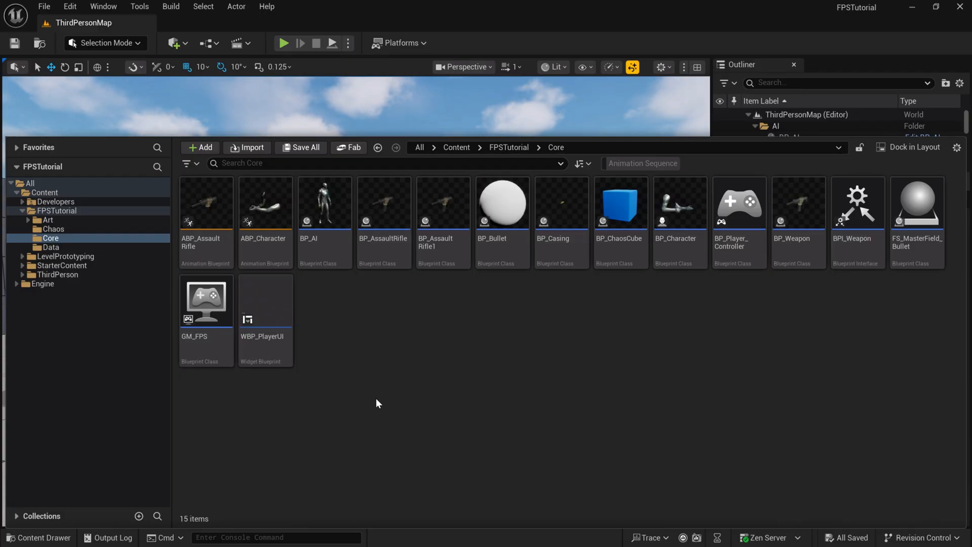
mouse_move(351, 316)
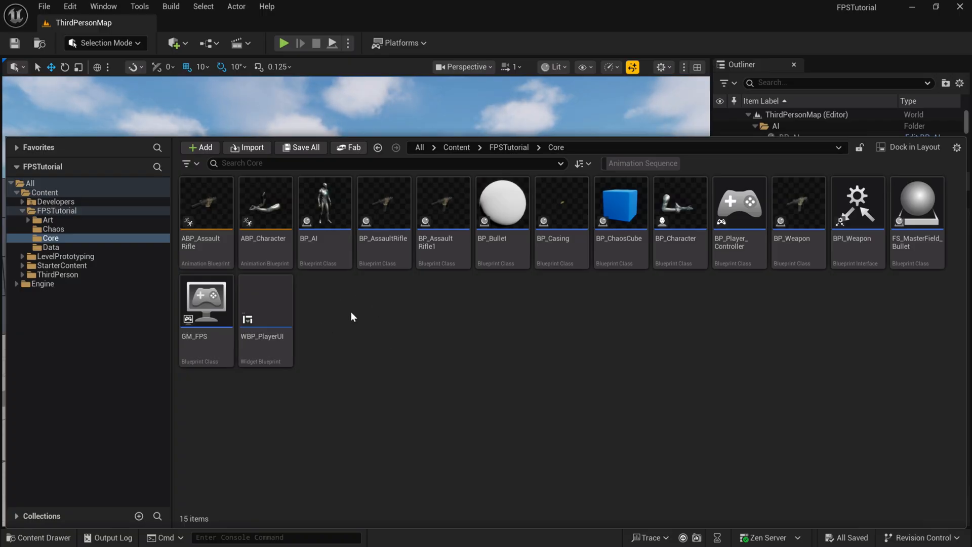
left_click(199, 147)
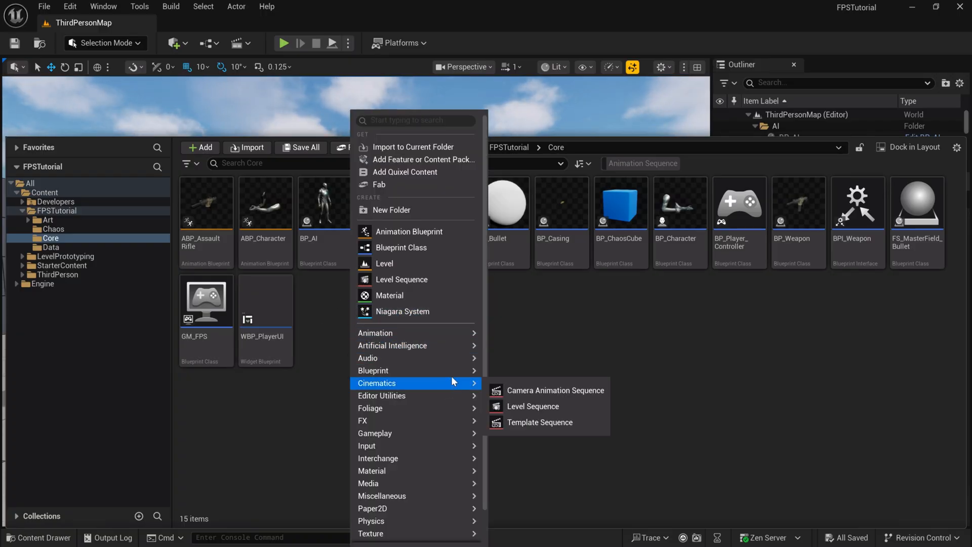
left_click(401, 248)
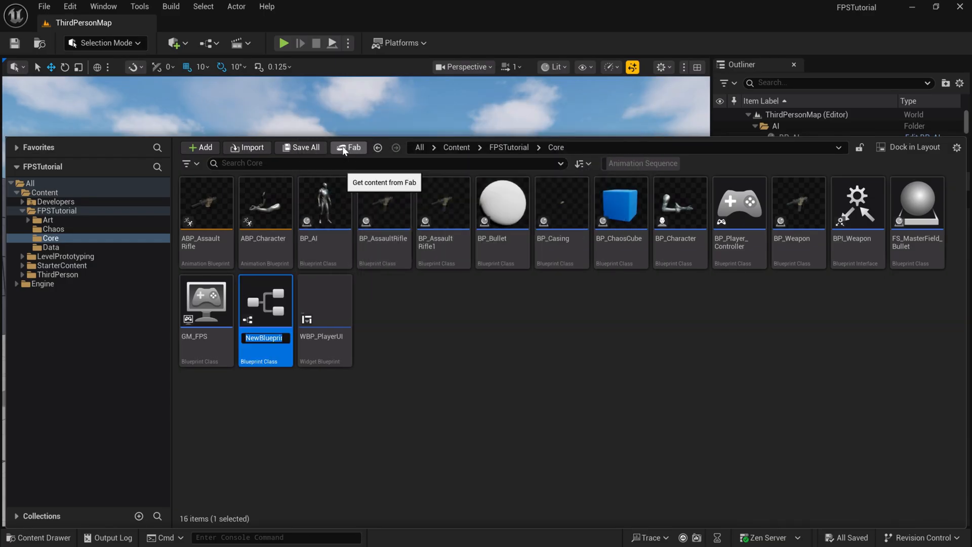
mouse_move(383, 245)
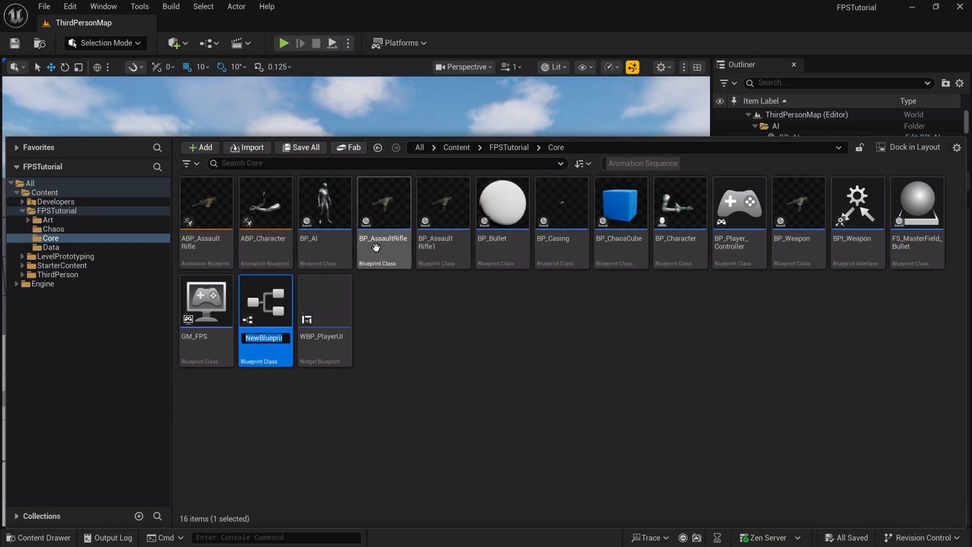
type("BP_")
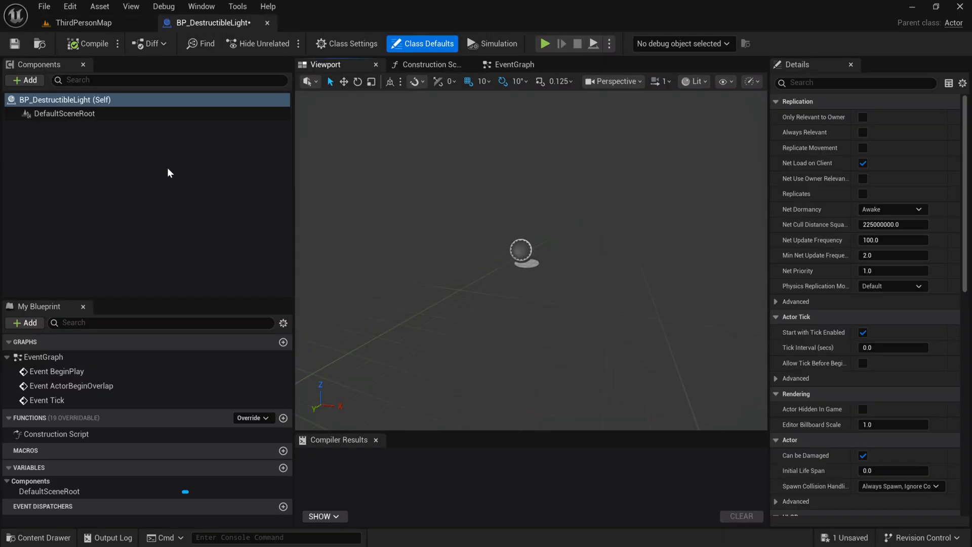
mouse_move(15, 44)
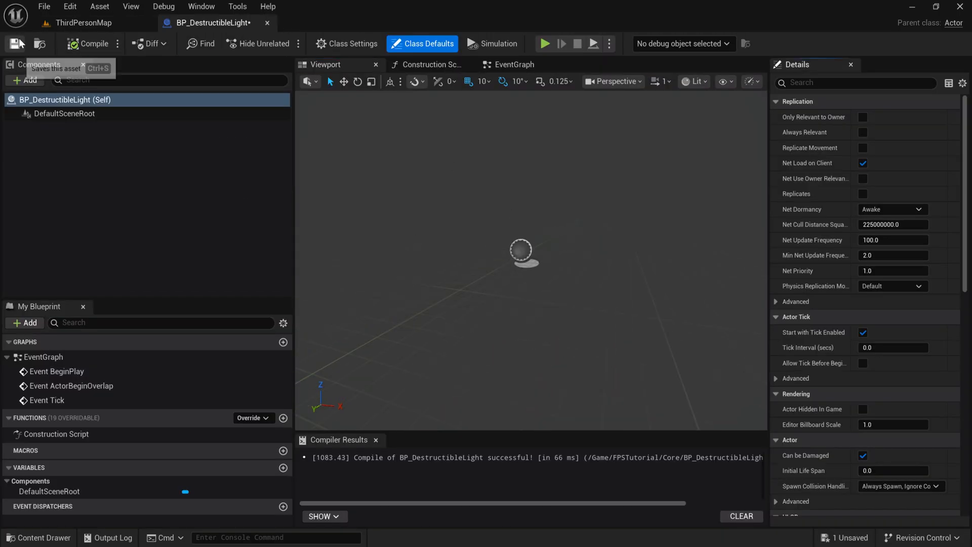
- Save the blueprint and add a Spot Light component to it
left_click(14, 44)
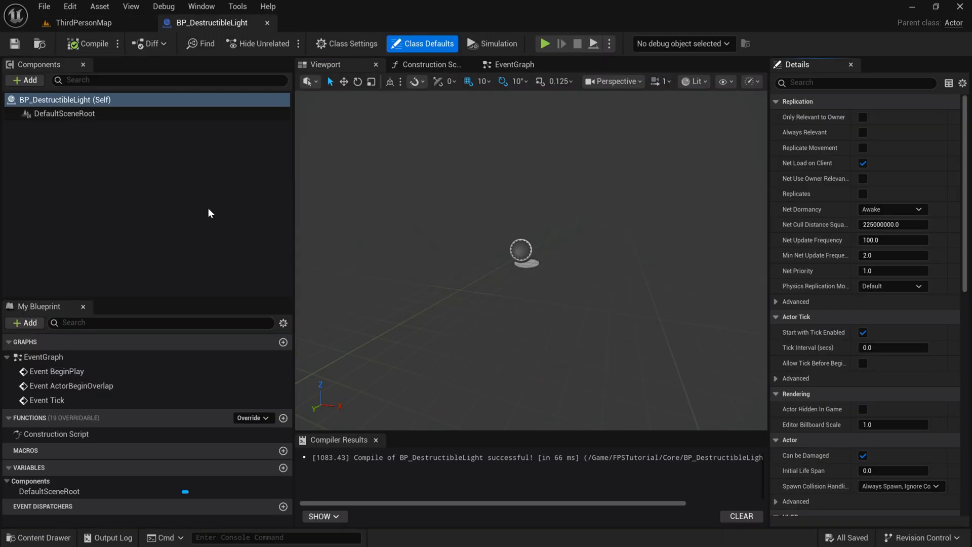
left_click(25, 79)
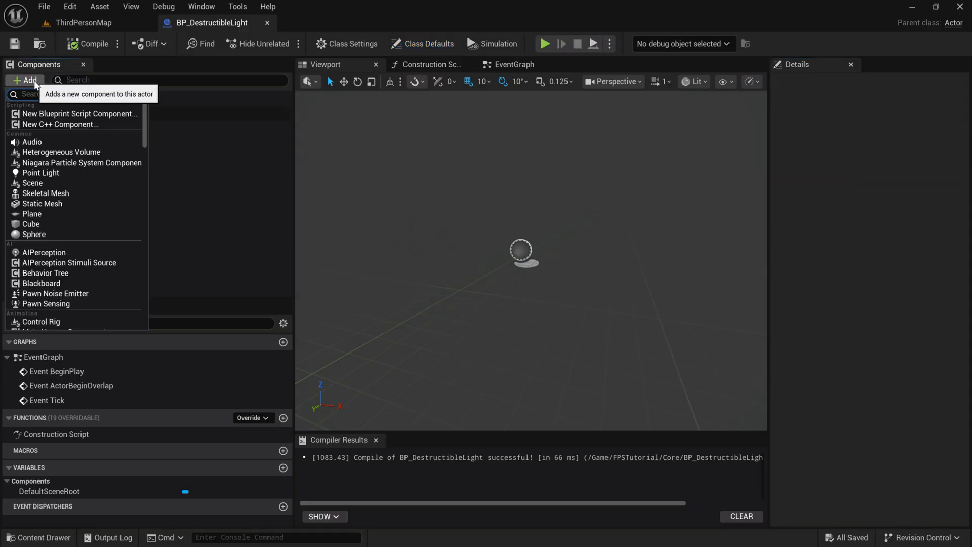
type("spot")
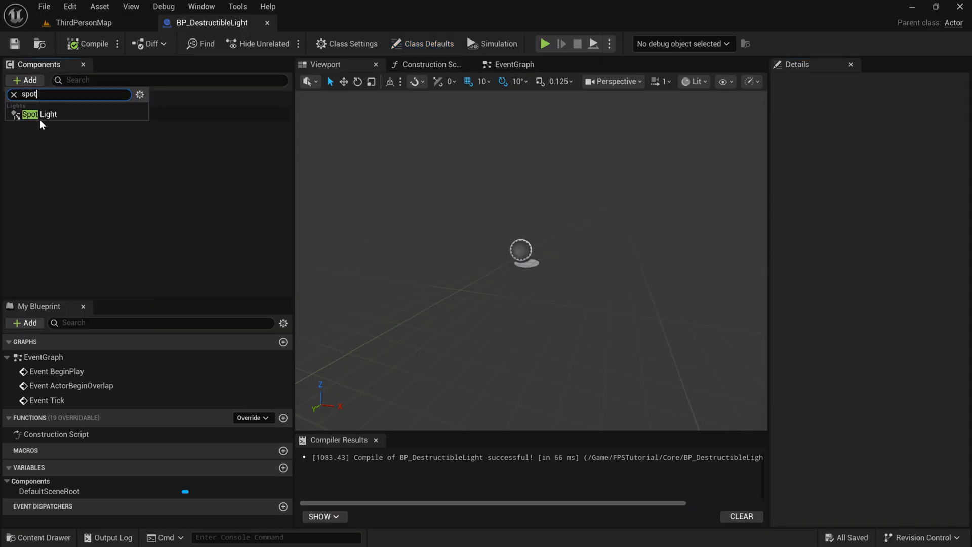
left_click(41, 114)
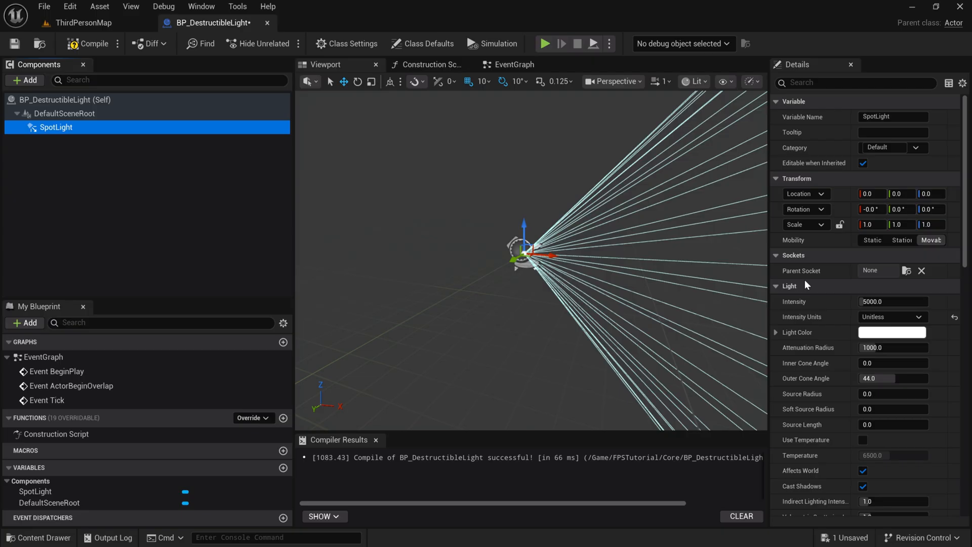
mouse_move(860, 265)
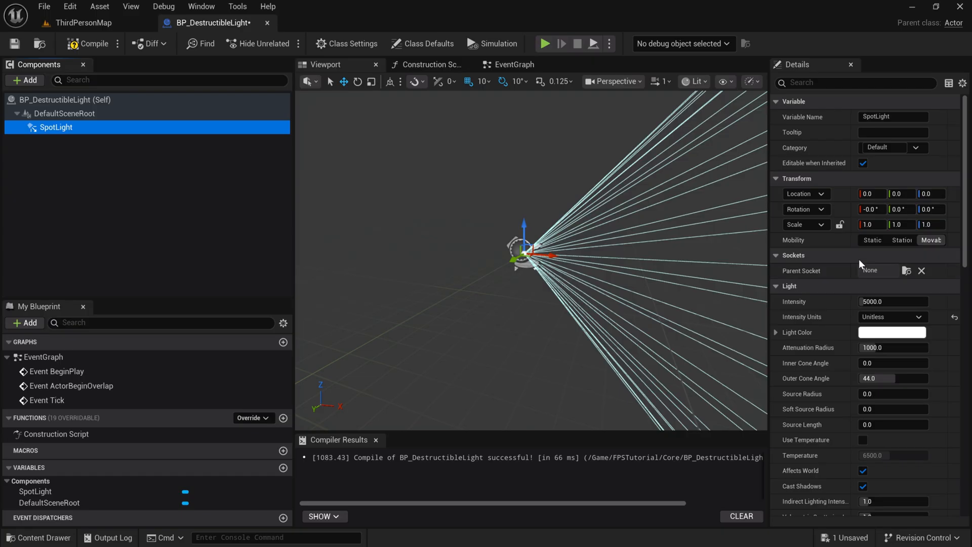
mouse_move(716, 284)
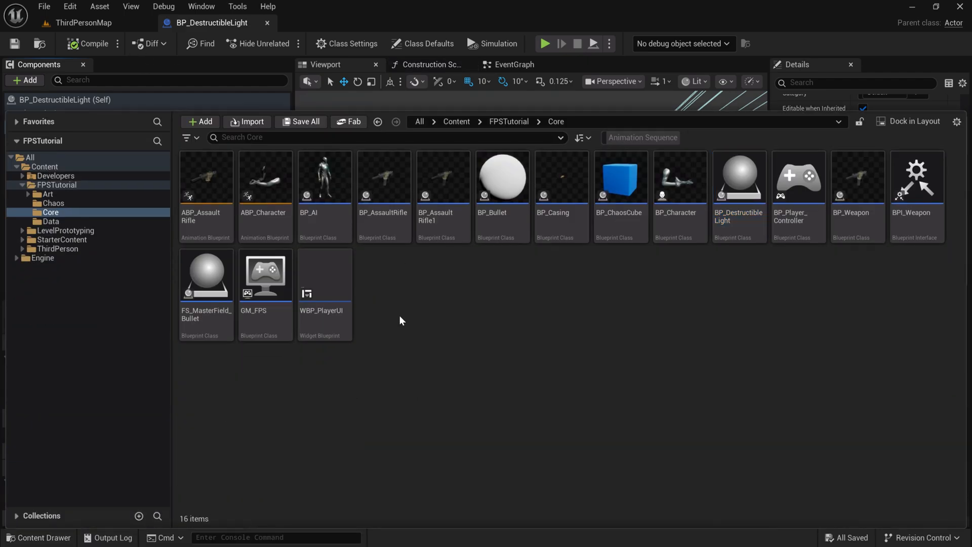
mouse_move(401, 311)
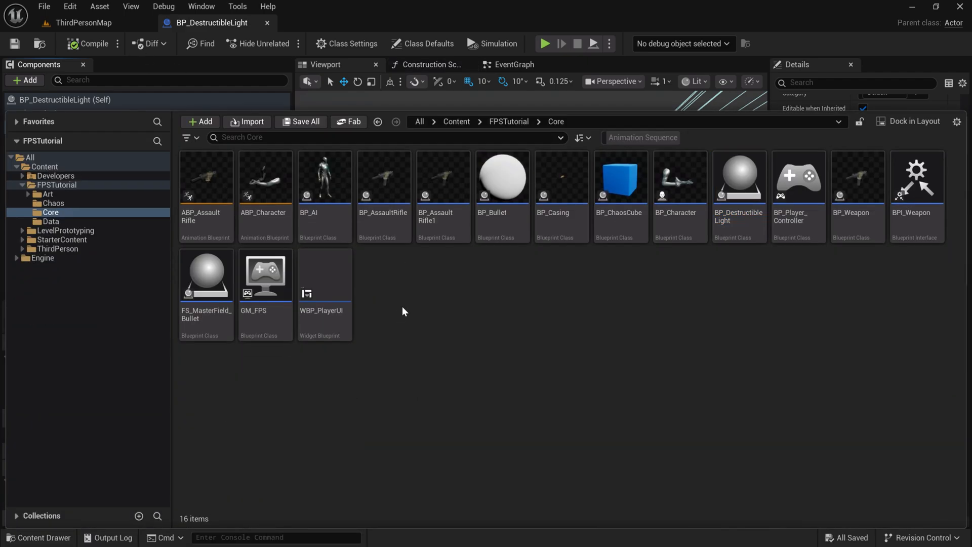
- Compile the blueprint and move to its event graph
left_click(93, 44)
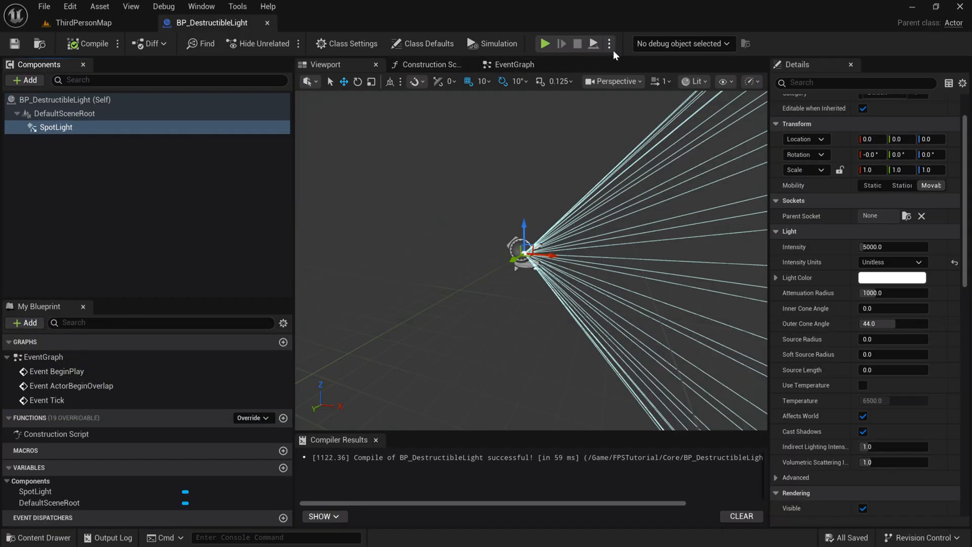
mouse_move(610, 43)
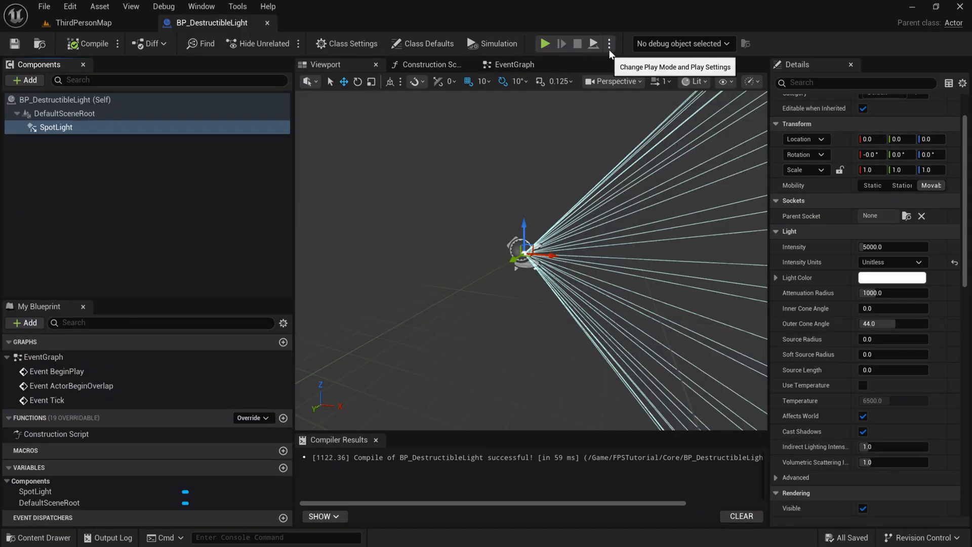
mouse_move(564, 117)
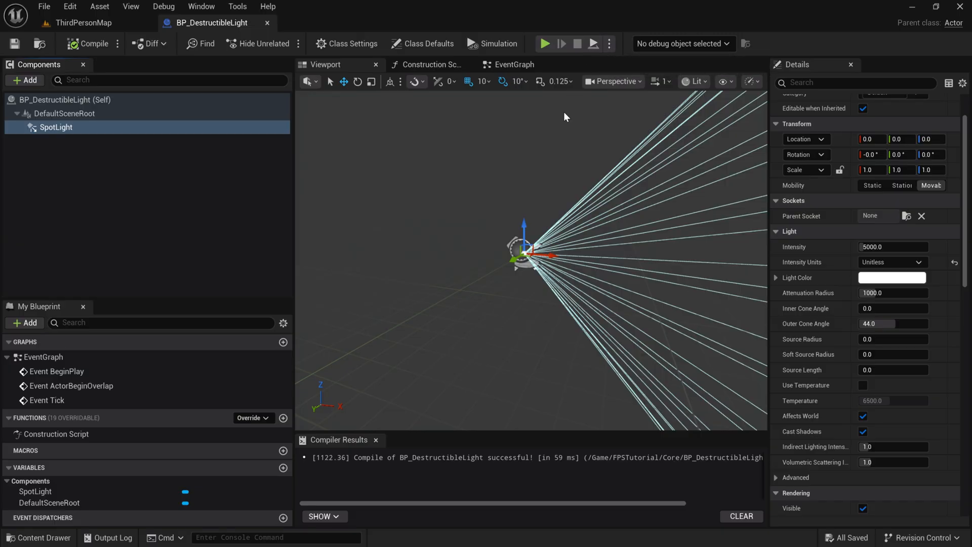
mouse_move(608, 109)
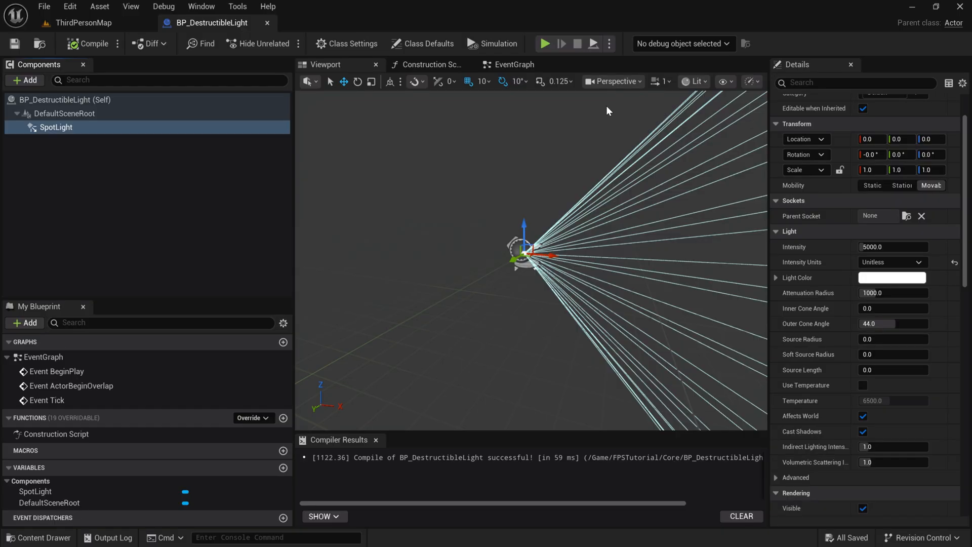
mouse_move(878, 287)
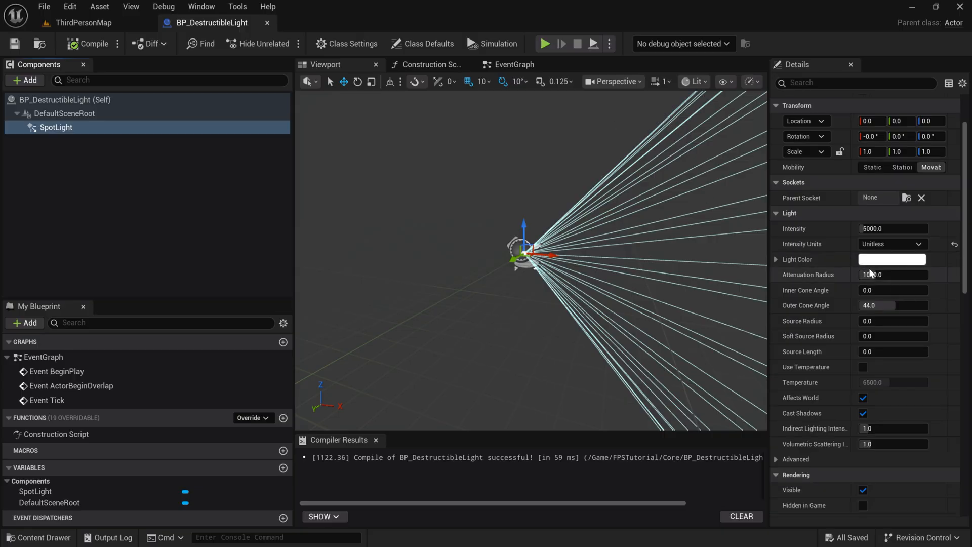
left_click(513, 64)
type("addcusto")
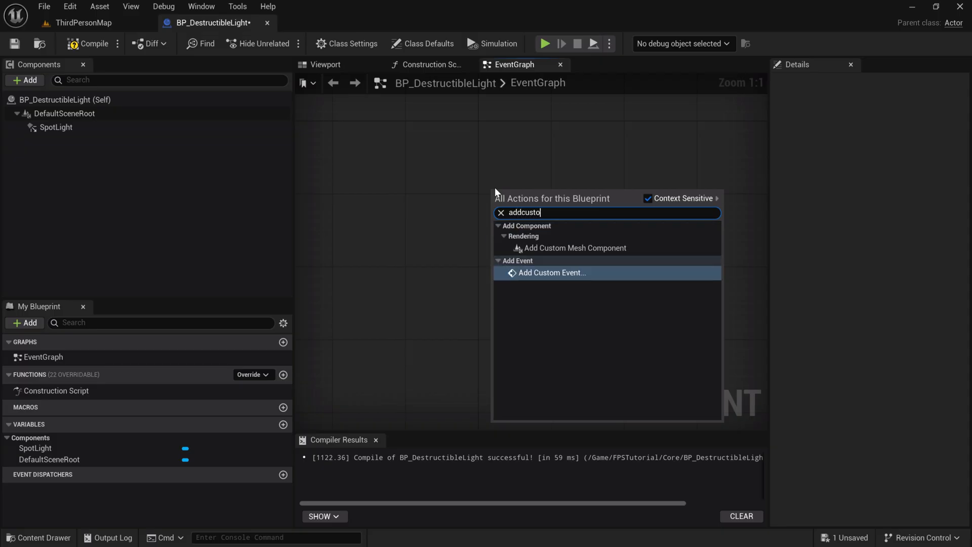
- Add a DestroyLight custom event that sets the SpotLight's visibility, then save the blueprint
left_click(551, 273)
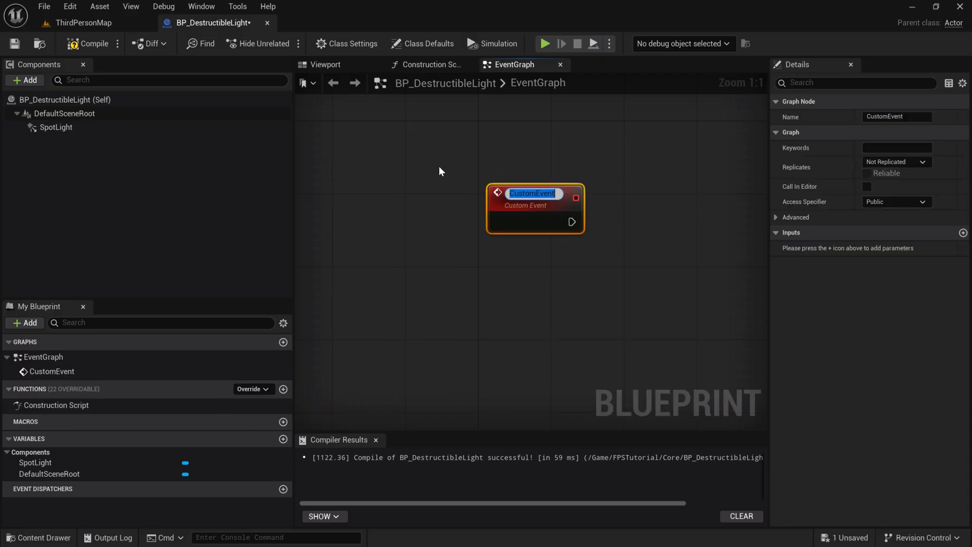
type("Dess")
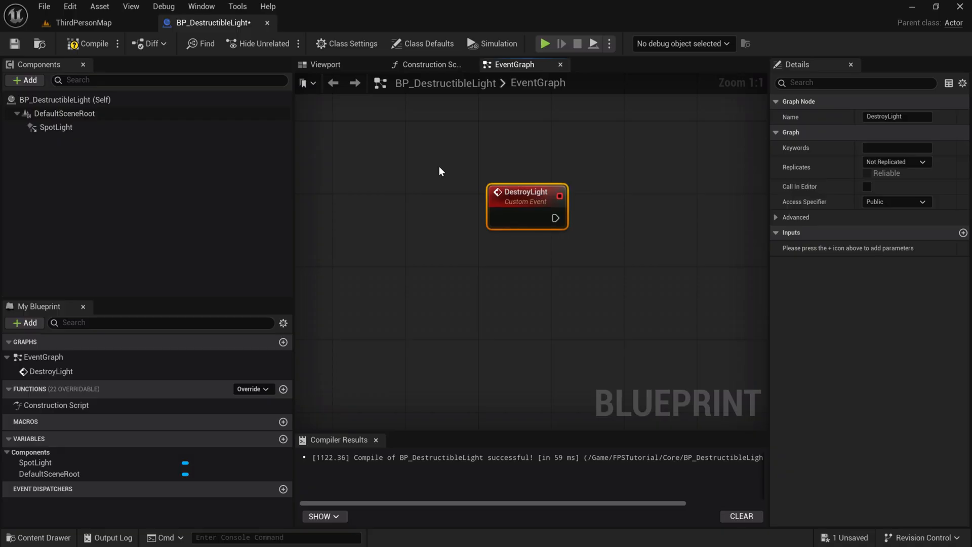
left_click_drag(527, 207, 398, 218)
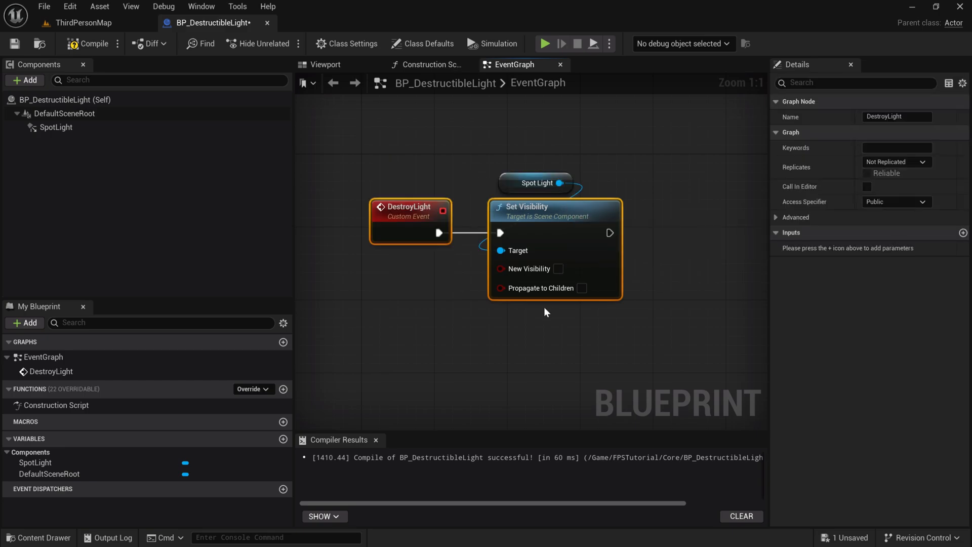
mouse_move(538, 287)
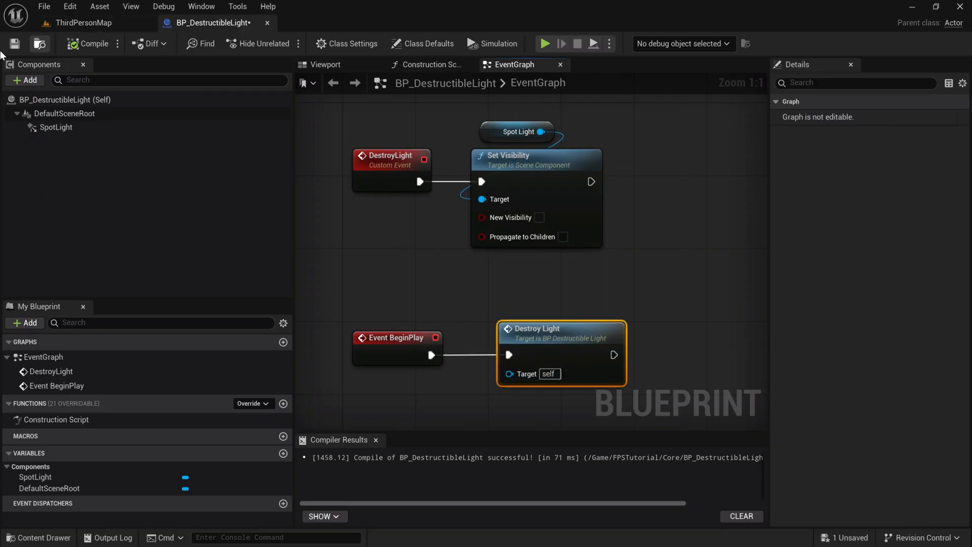
left_click(77, 23)
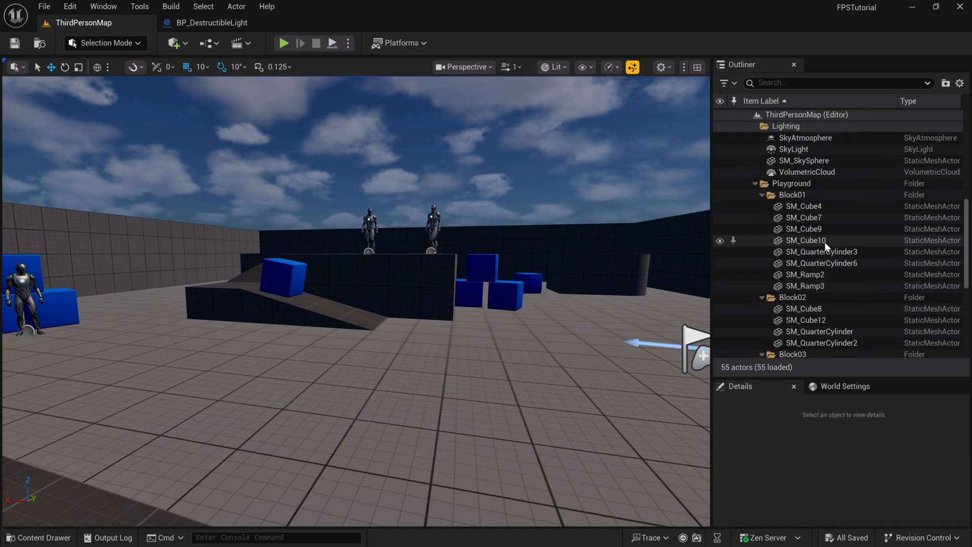
- Dim the level's directional light and place BP_DestructibleLight in the level from the content browser
left_click(806, 158)
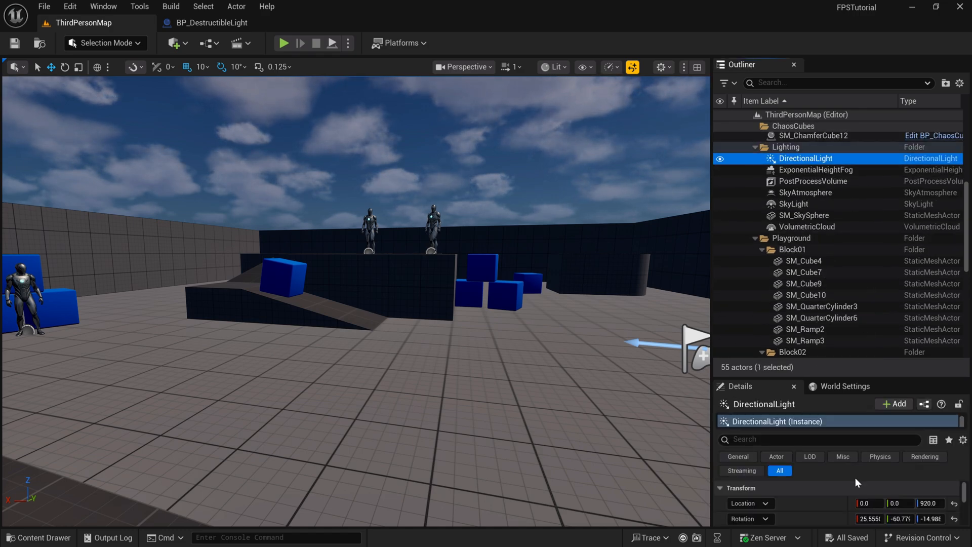
scroll("down", 3)
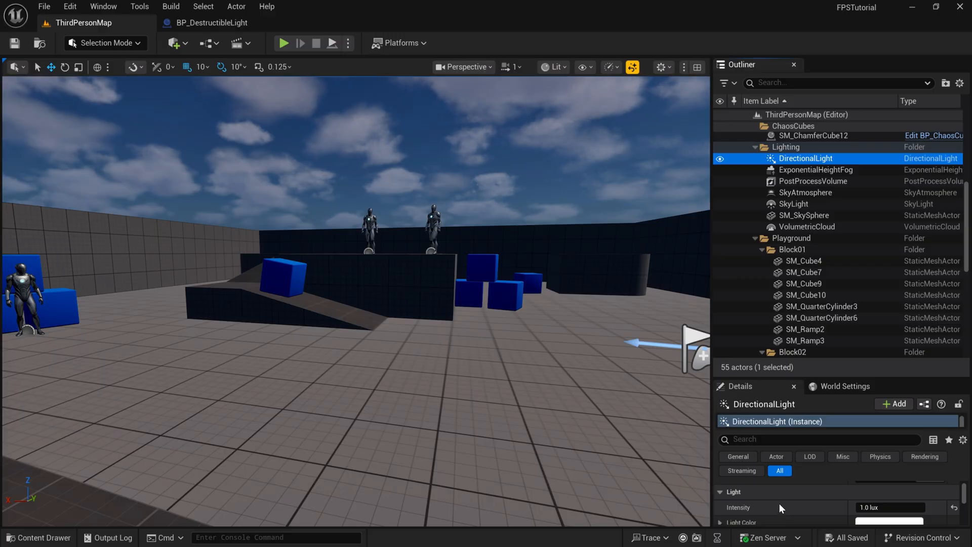
left_click(38, 538)
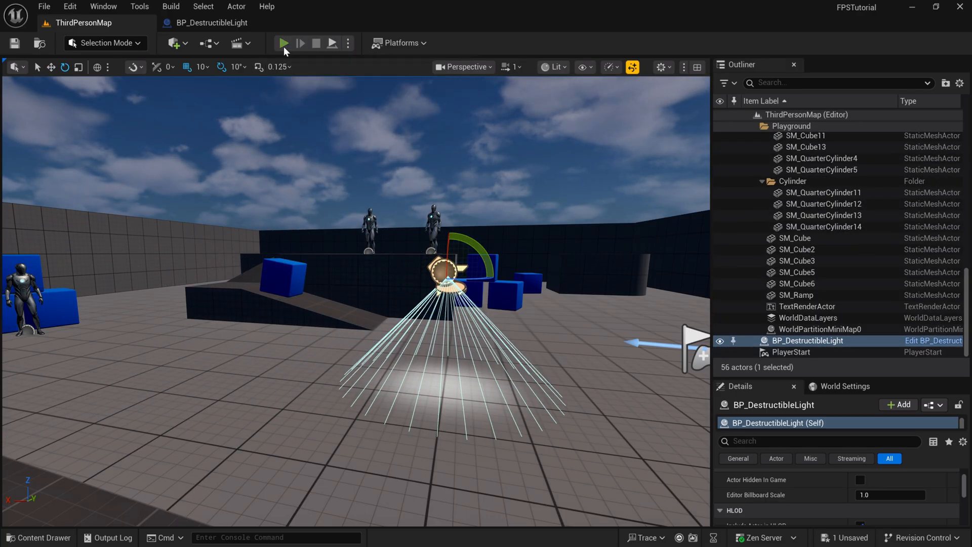
- Play-test the level once, then select the placed destructible light
left_click(282, 42)
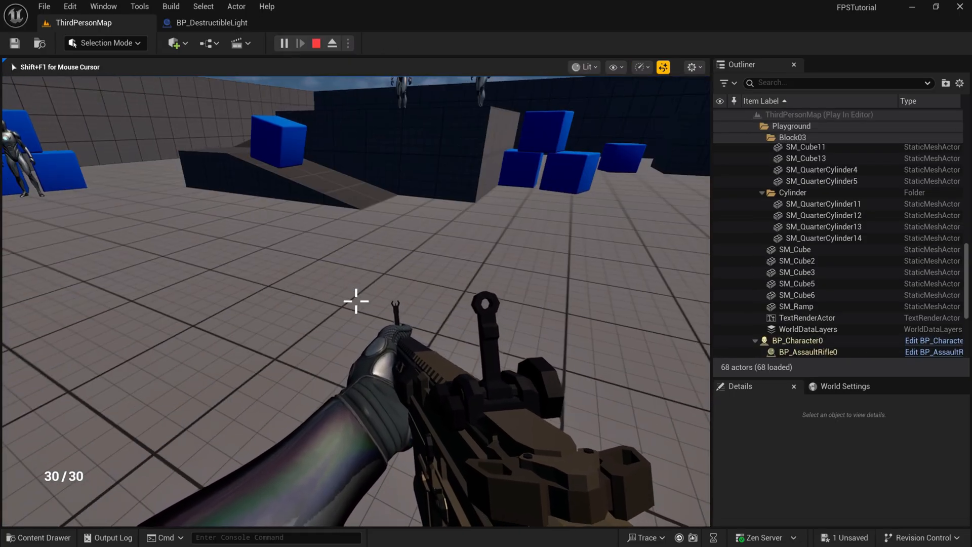
left_click(315, 43)
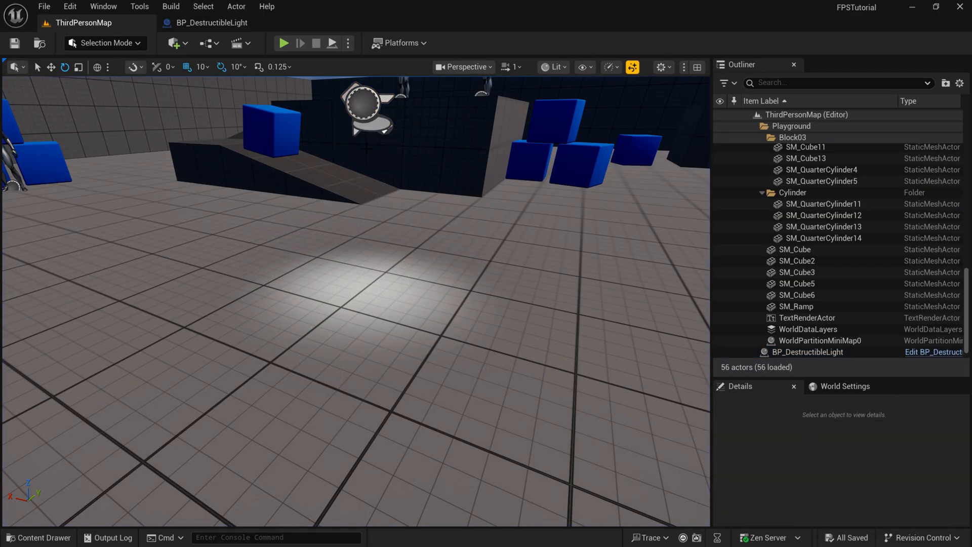
left_click(808, 351)
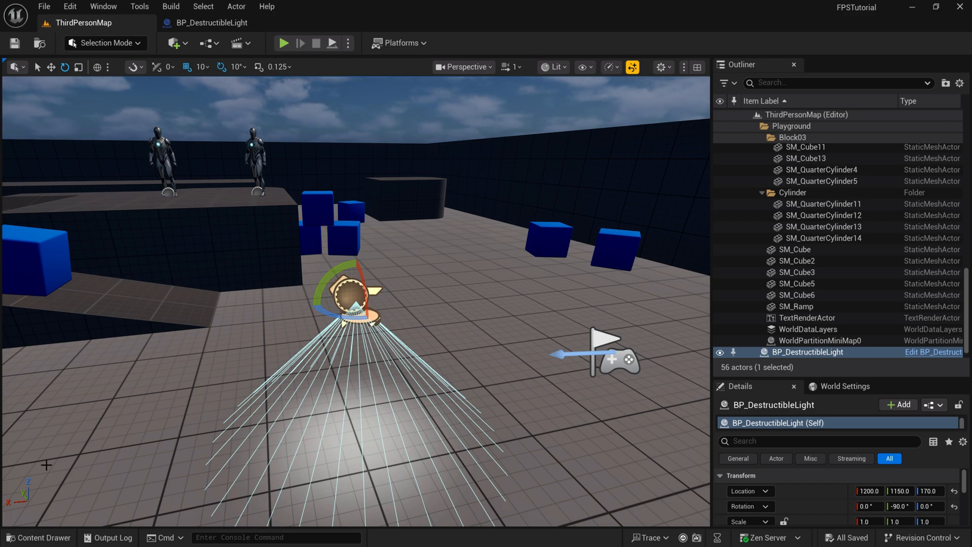
mouse_move(91, 472)
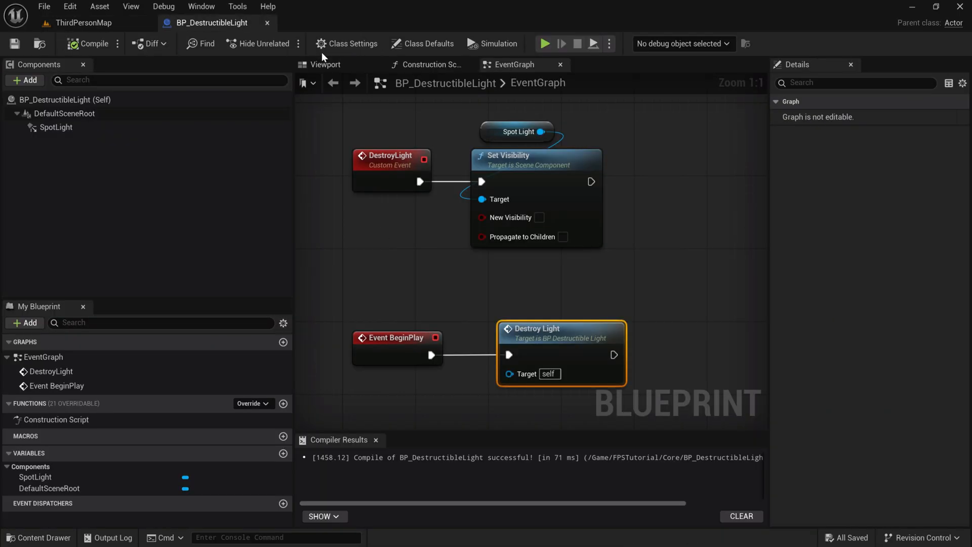
- Add a Sphere collision component to the light blueprint and select it
left_click(64, 113)
type("colli")
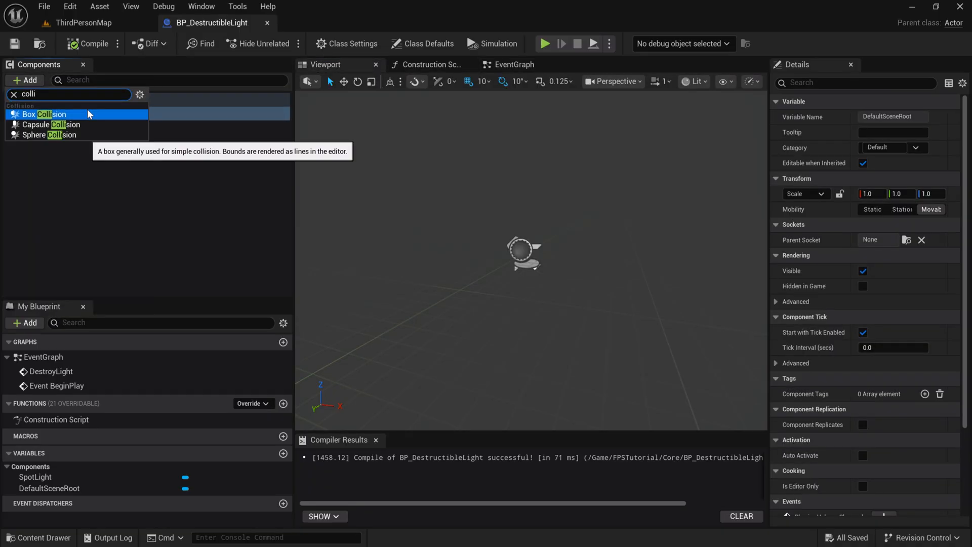
mouse_move(52, 135)
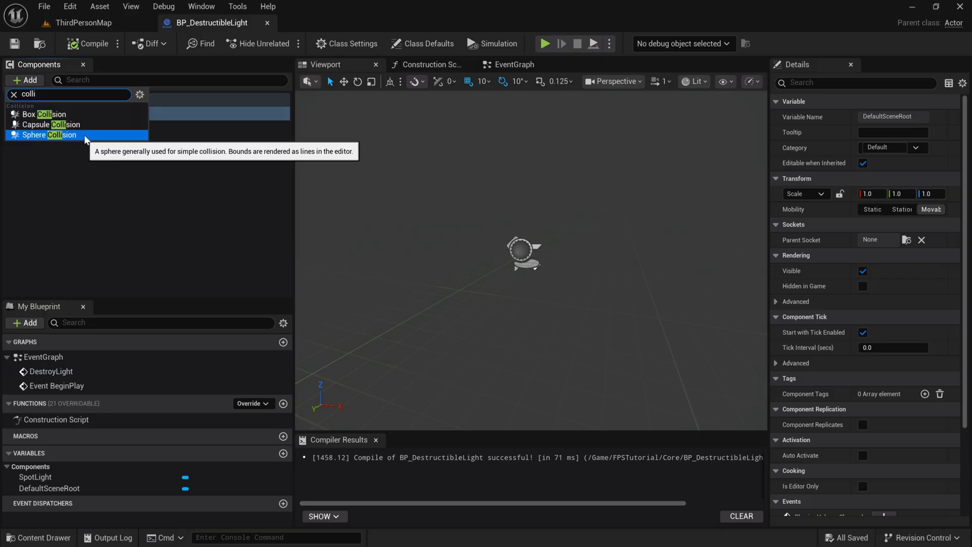
left_click(53, 135)
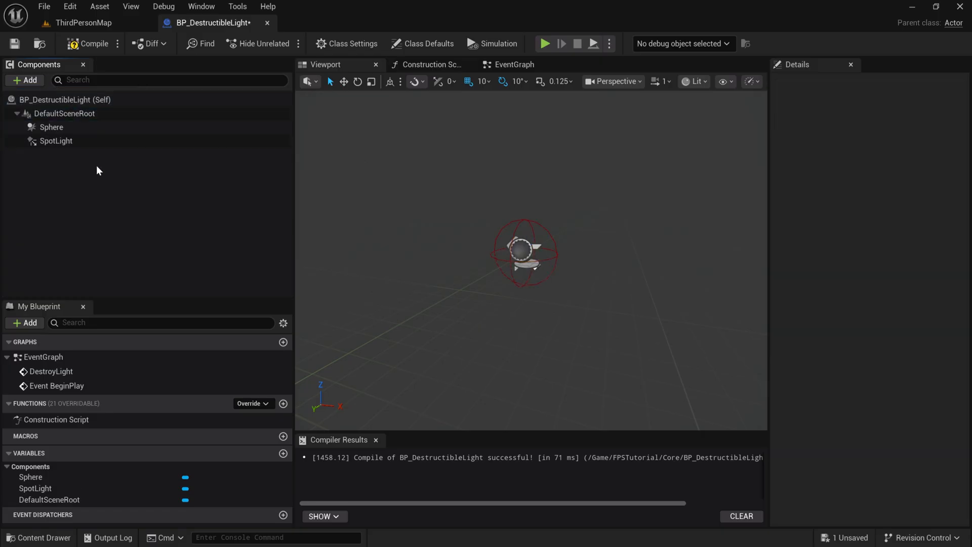
left_click(52, 127)
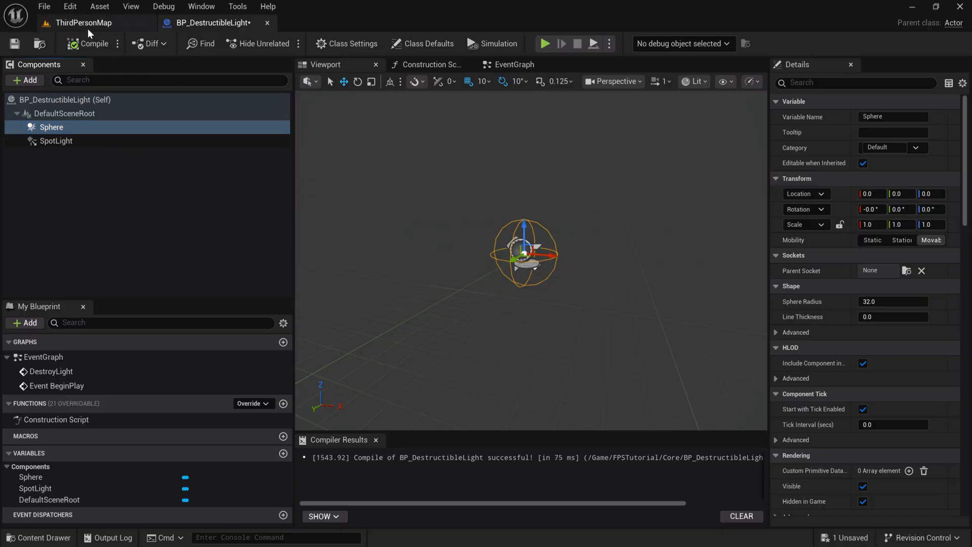
- Play-test the level and shoot at the destructible light
left_click(544, 43)
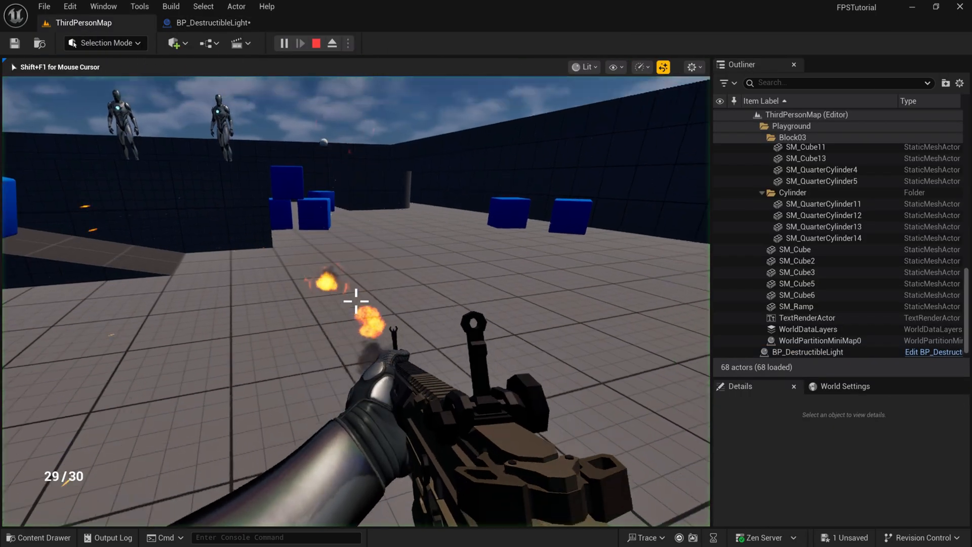
left_click(355, 301)
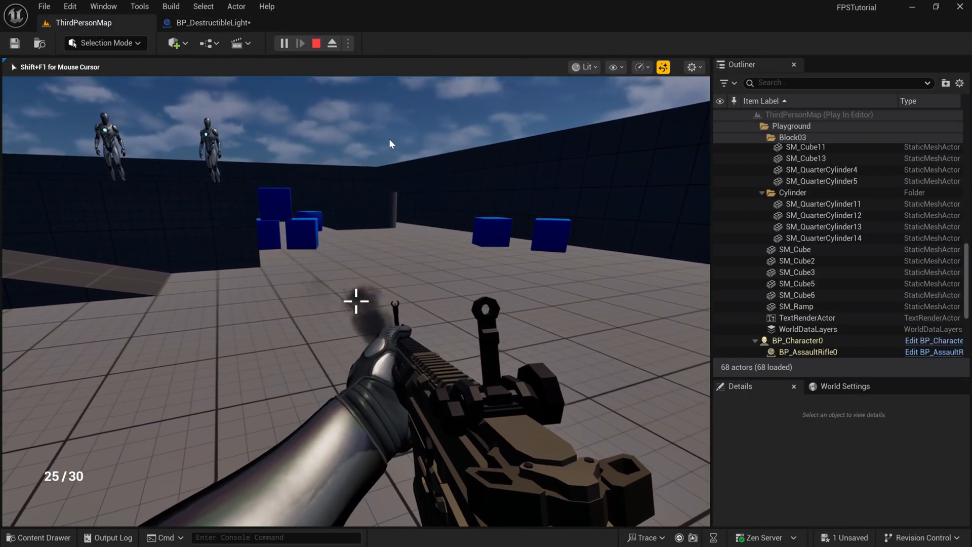
left_click(211, 22)
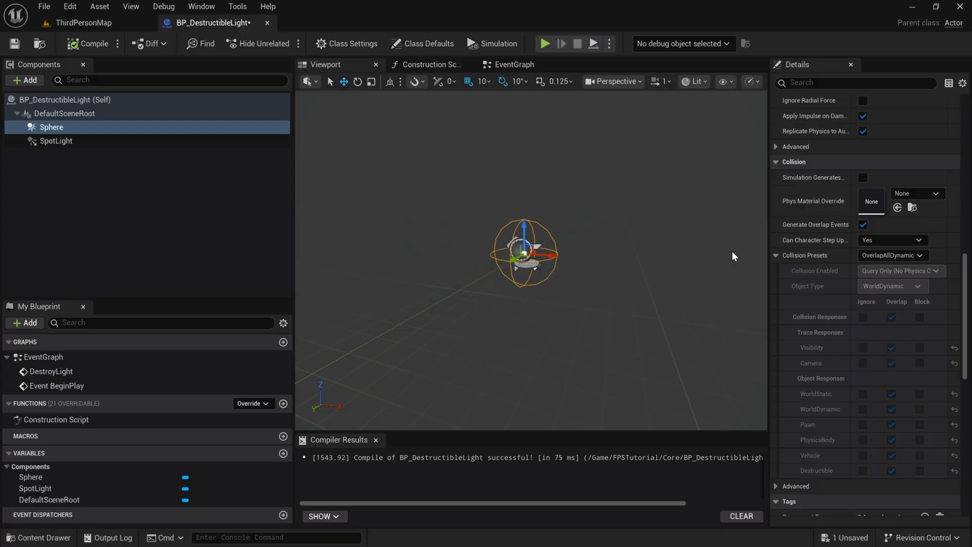
- Set the sphere's Collision Presets to BlockAll
left_click(892, 255)
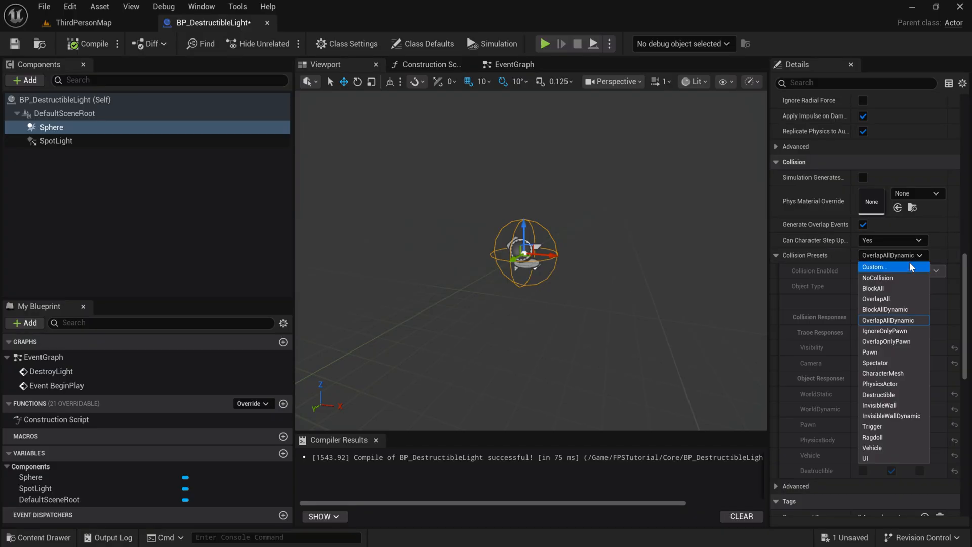
mouse_move(874, 287)
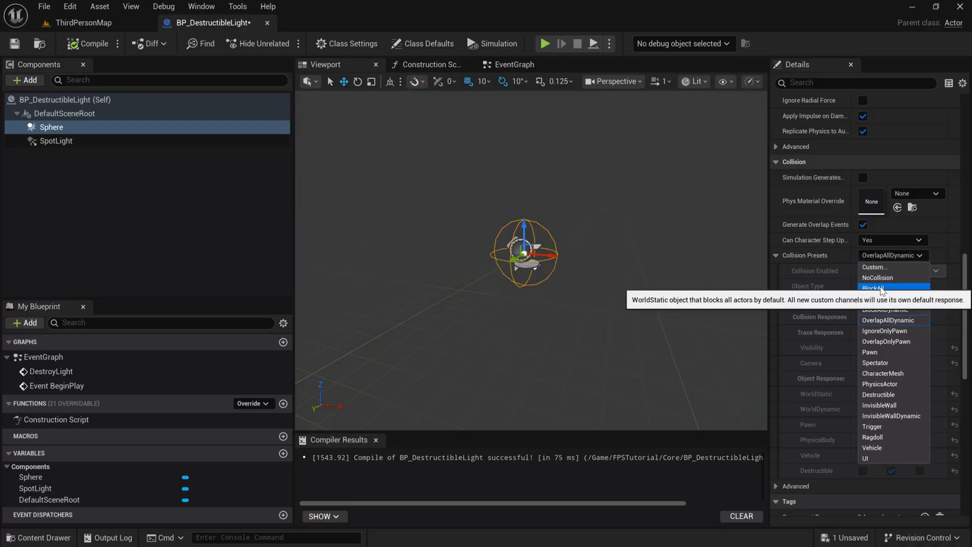
left_click(874, 288)
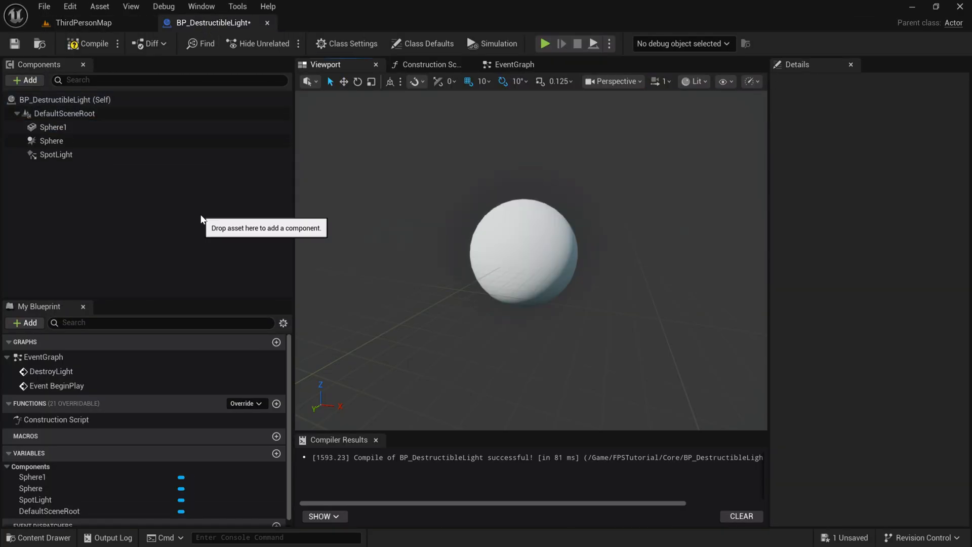
- Set the sphere mesh to NoCollision, rename it VISIBLE, and return to the level
left_click(53, 126)
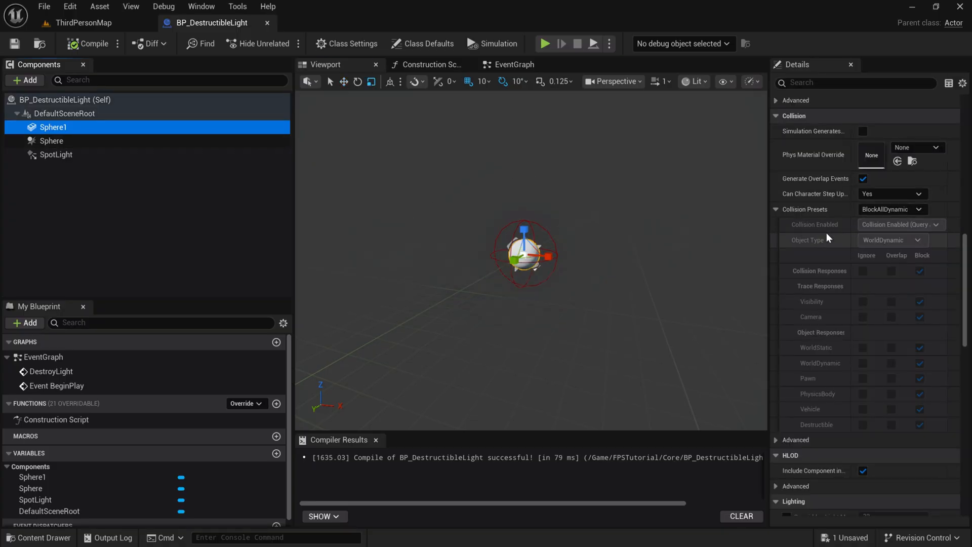
left_click(891, 209)
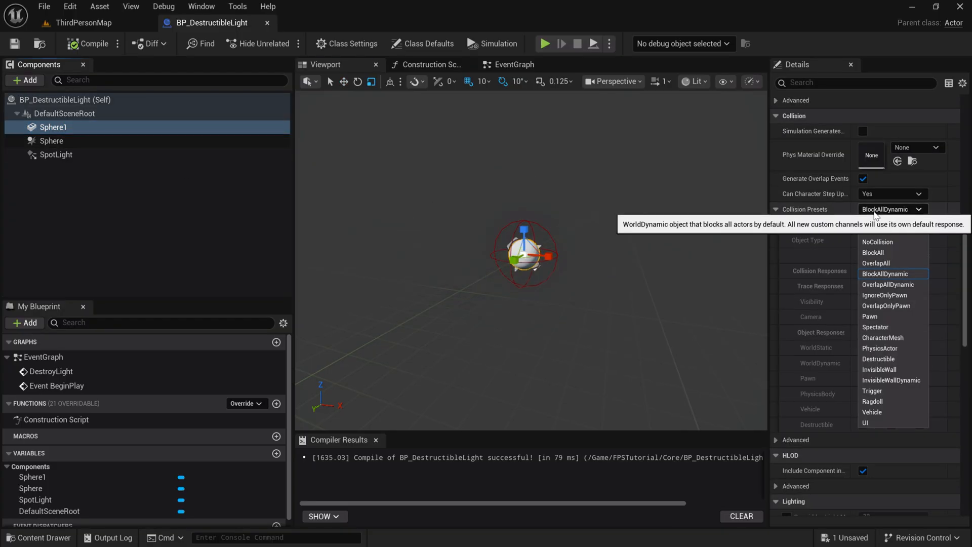
left_click(877, 241)
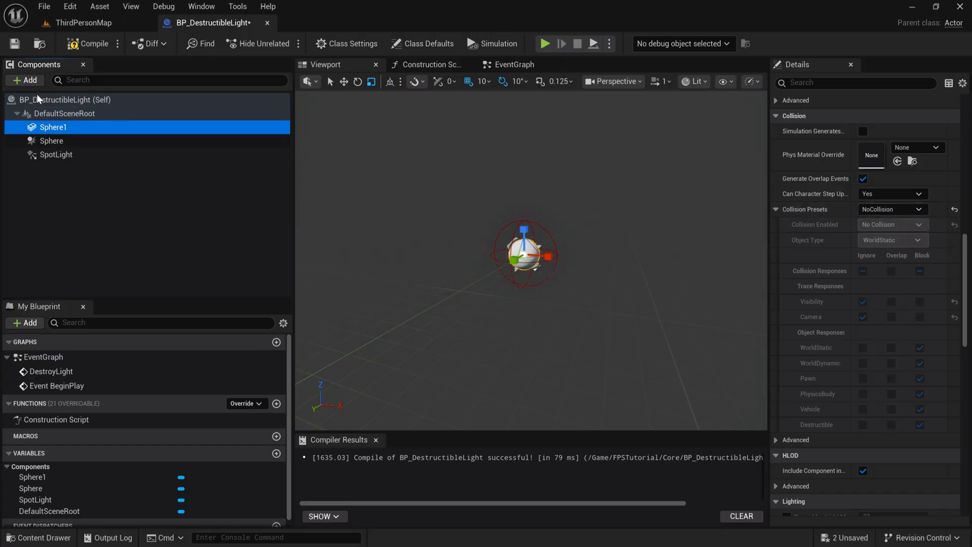
double_click(52, 127)
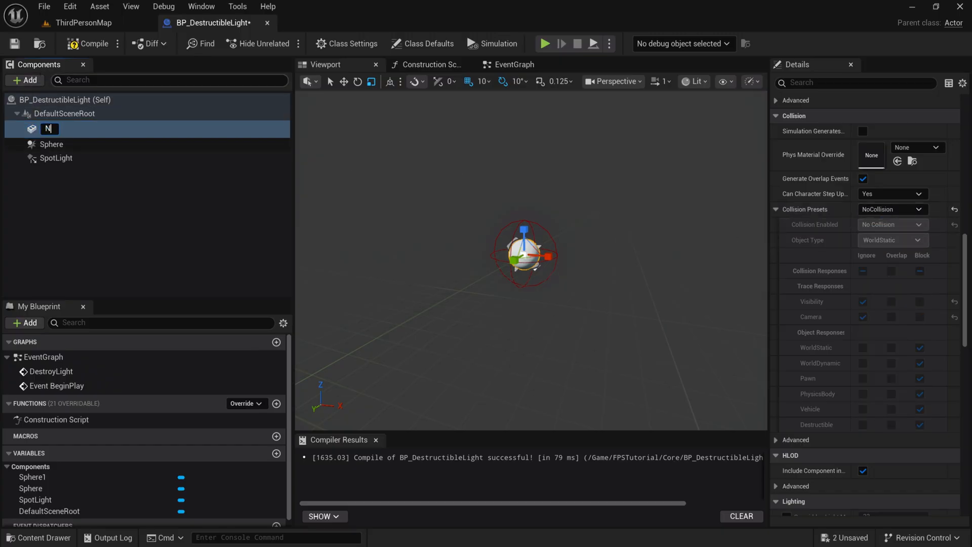
type("VISIBLE")
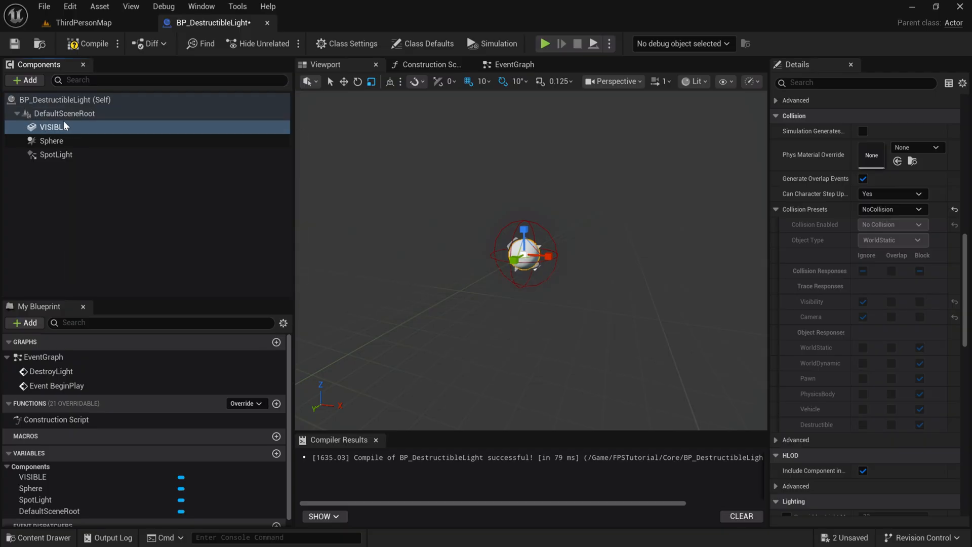
left_click(52, 141)
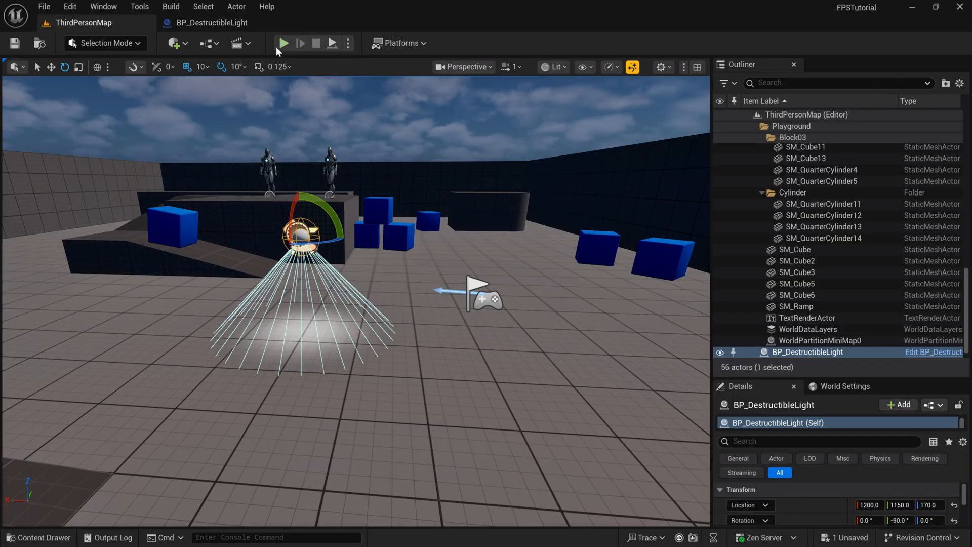
- Play the level and fire the assault rifle repeatedly at the light's white sphere
left_click(283, 43)
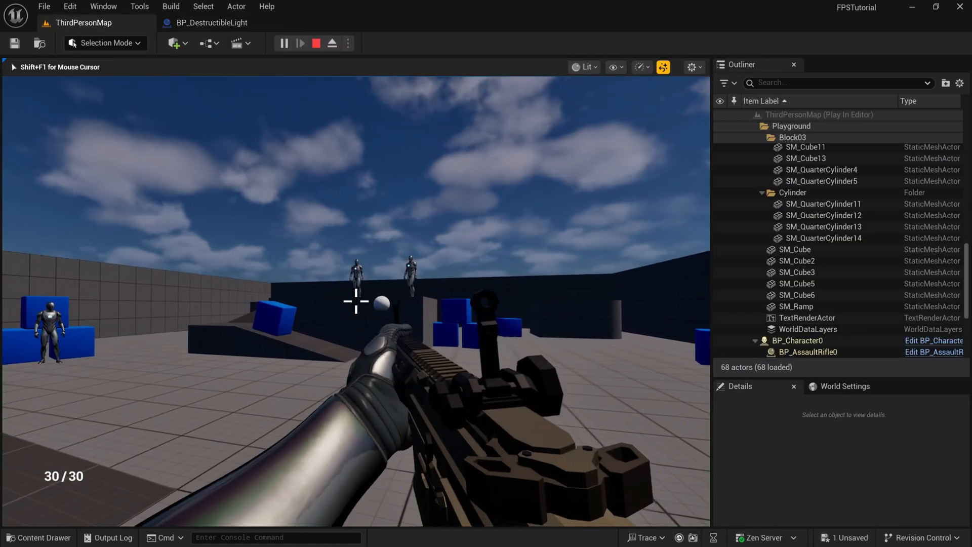
left_click(356, 303)
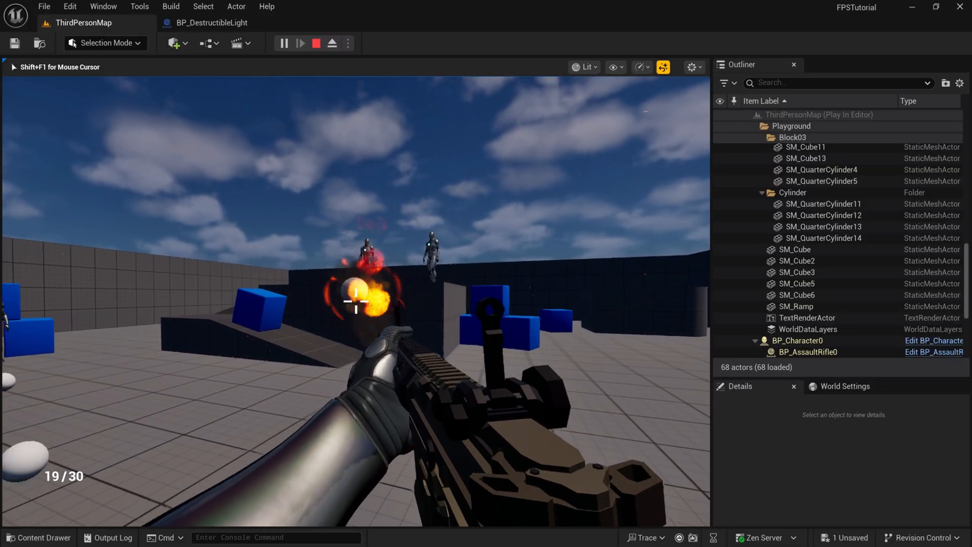
left_click(358, 302)
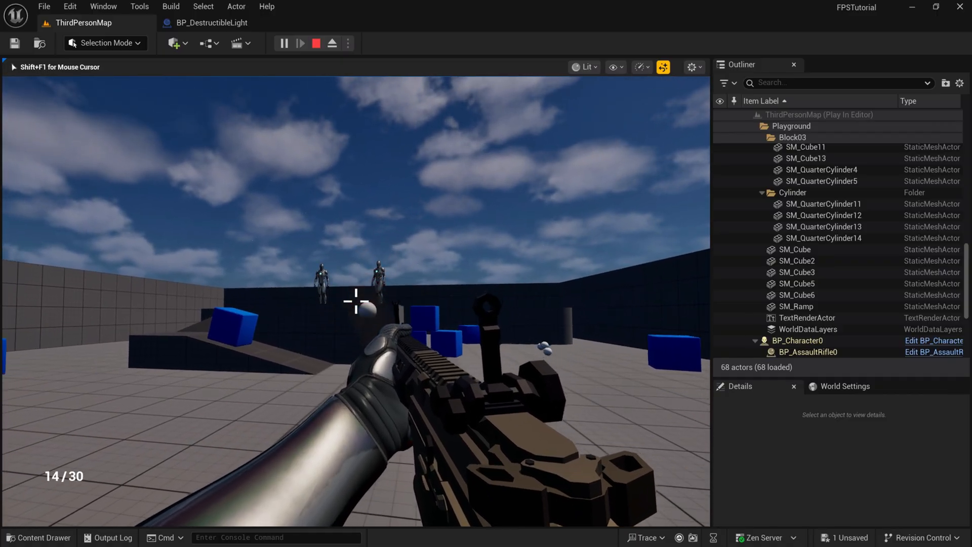
left_click(355, 302)
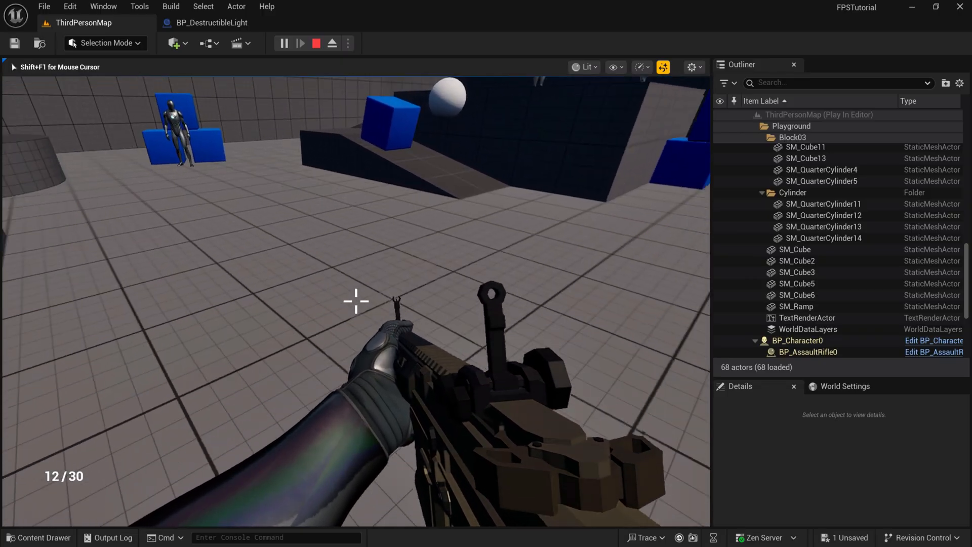
- Stop the session, then run another play-test shooting the destructible light and stop it
left_click(210, 22)
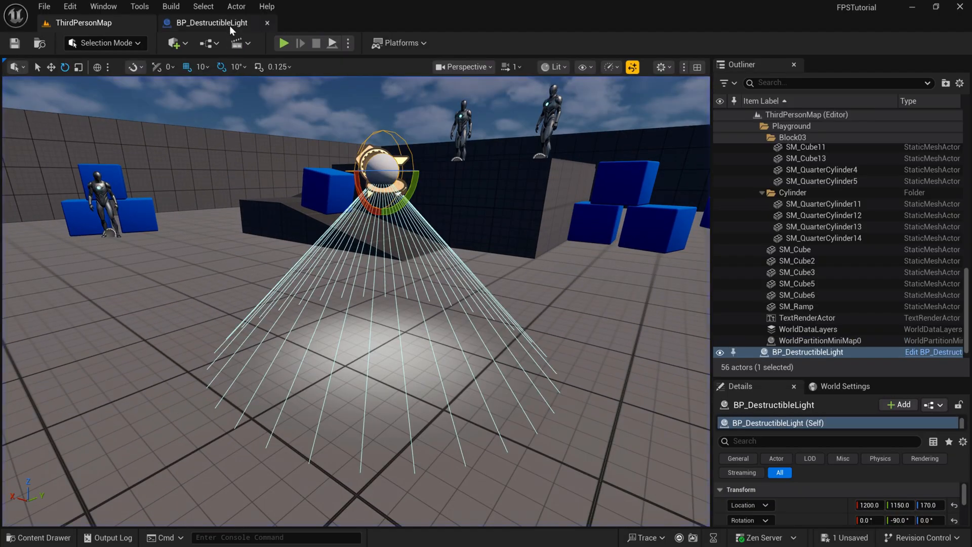
left_click(211, 22)
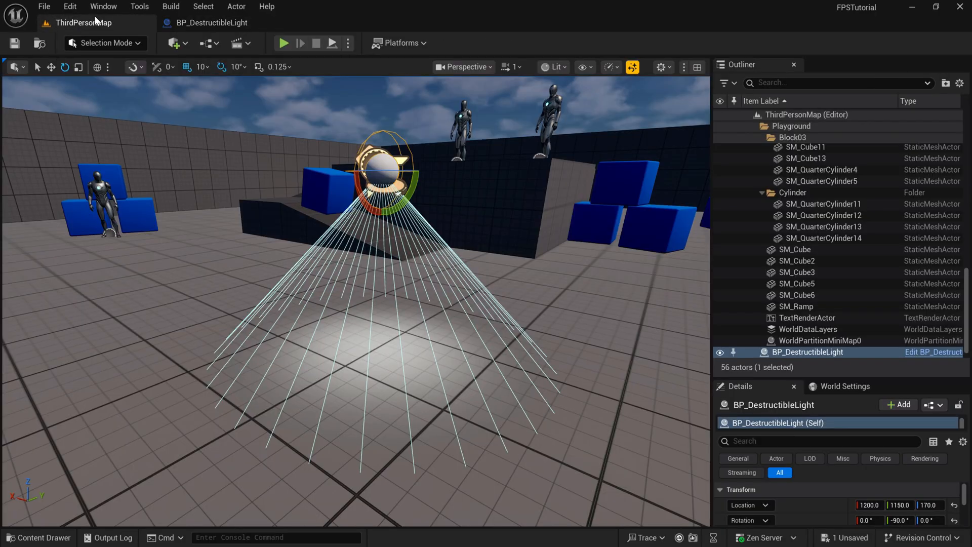
left_click(283, 42)
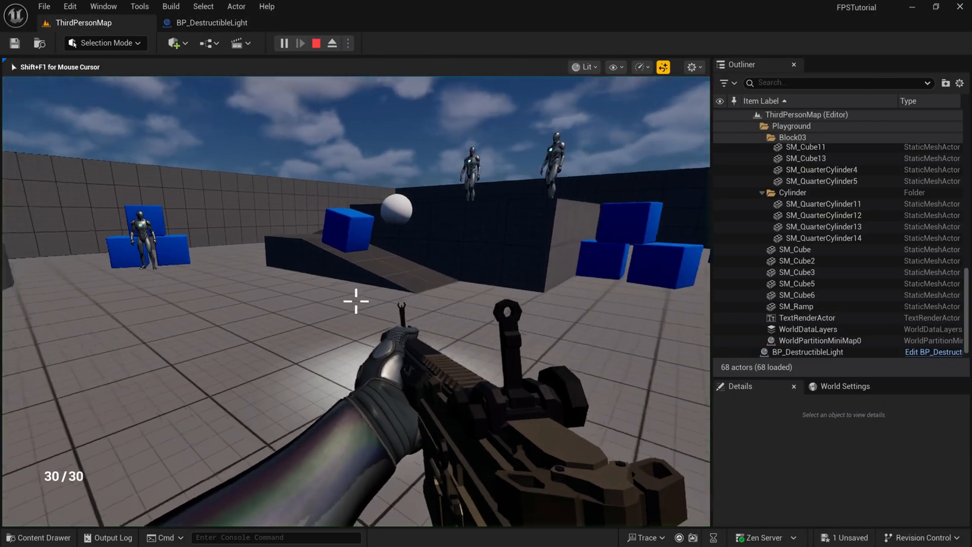
left_click(356, 302)
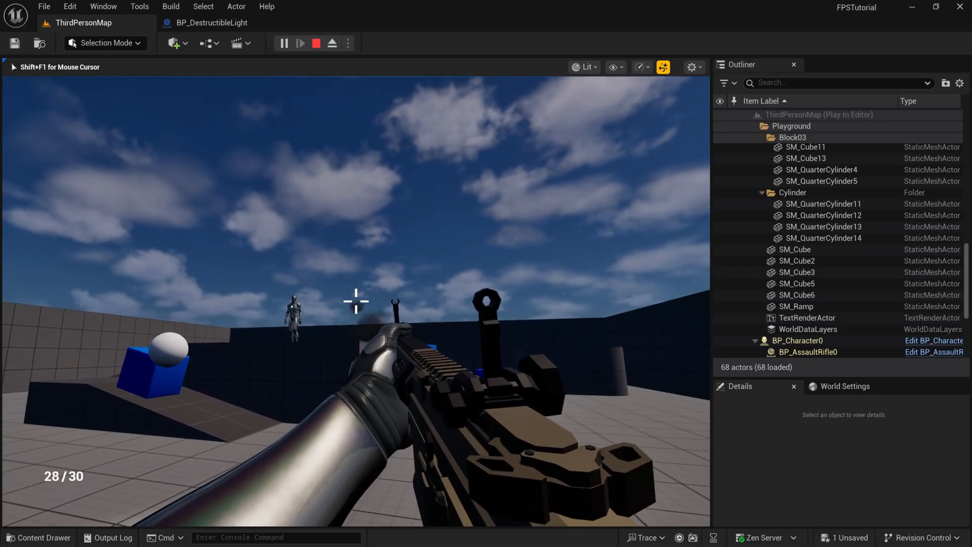
left_click(315, 43)
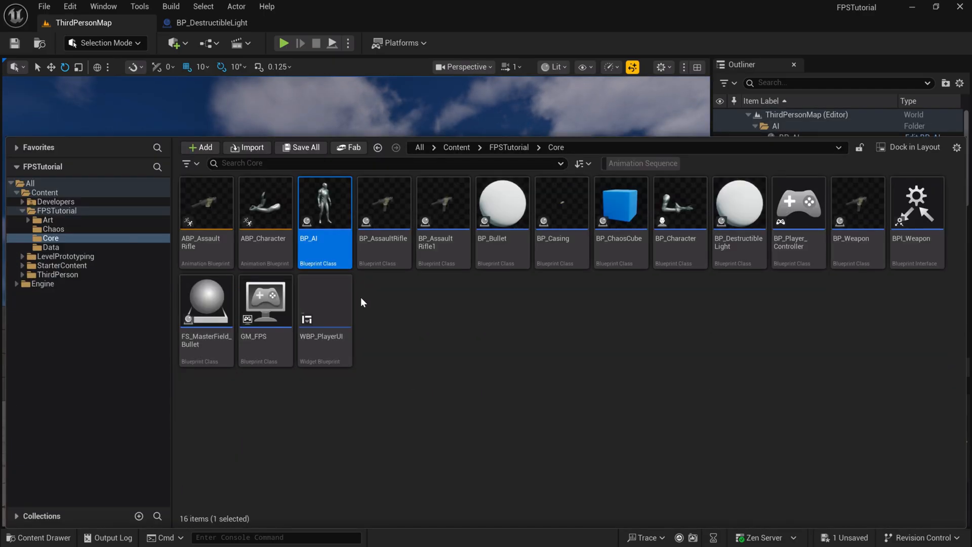
- Reference BP_AI's Event AnyDamage, then wire Event AnyDamage to Destroy Light in BP_DestructibleLight
double_click(324, 203)
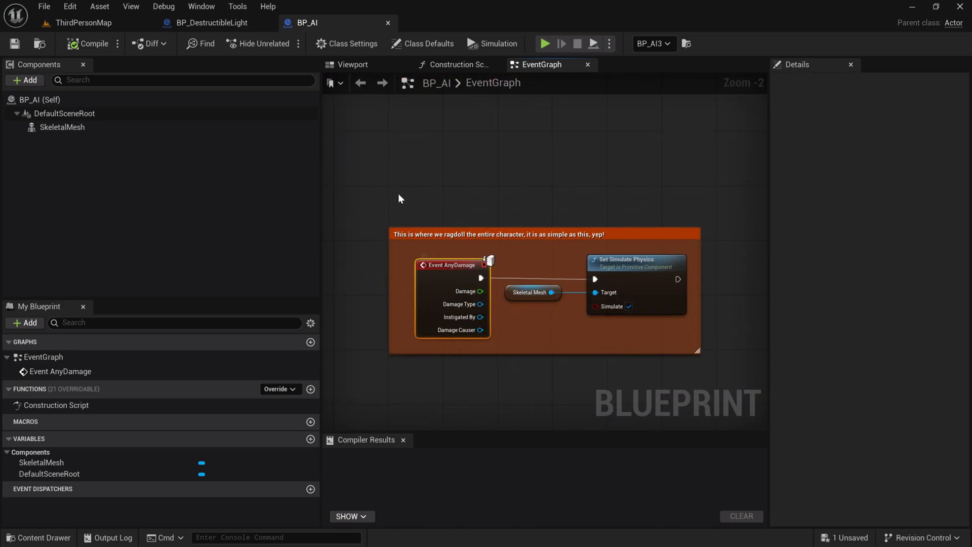
left_click(209, 23)
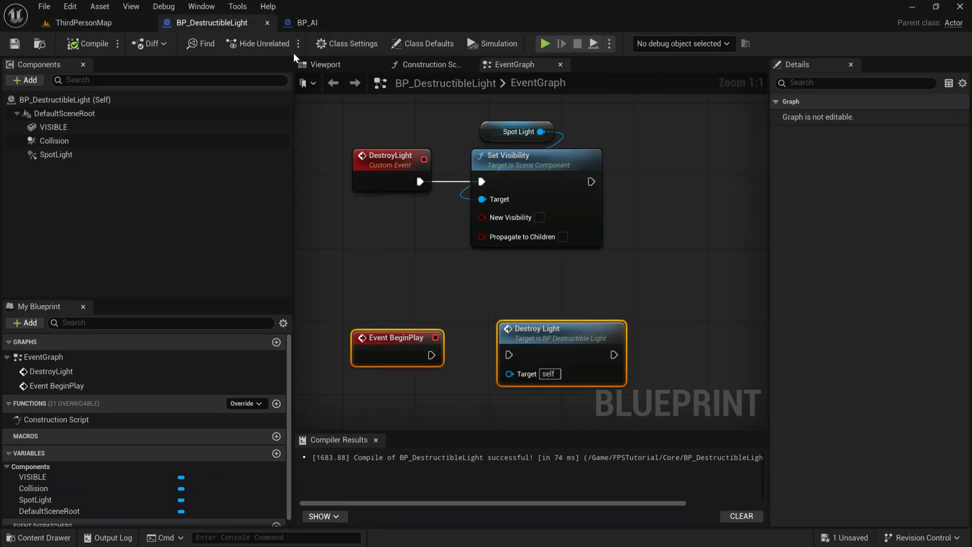
mouse_move(389, 100)
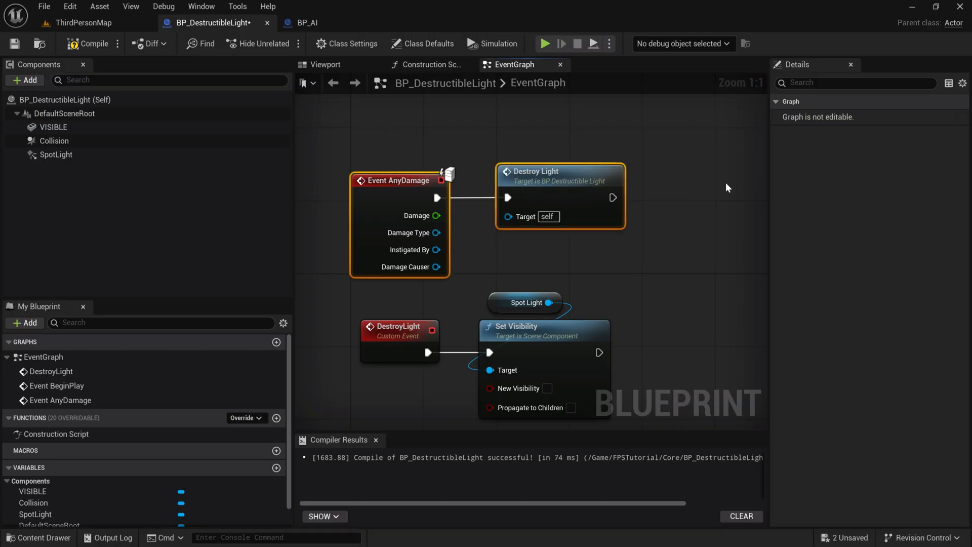
scroll("down", 3)
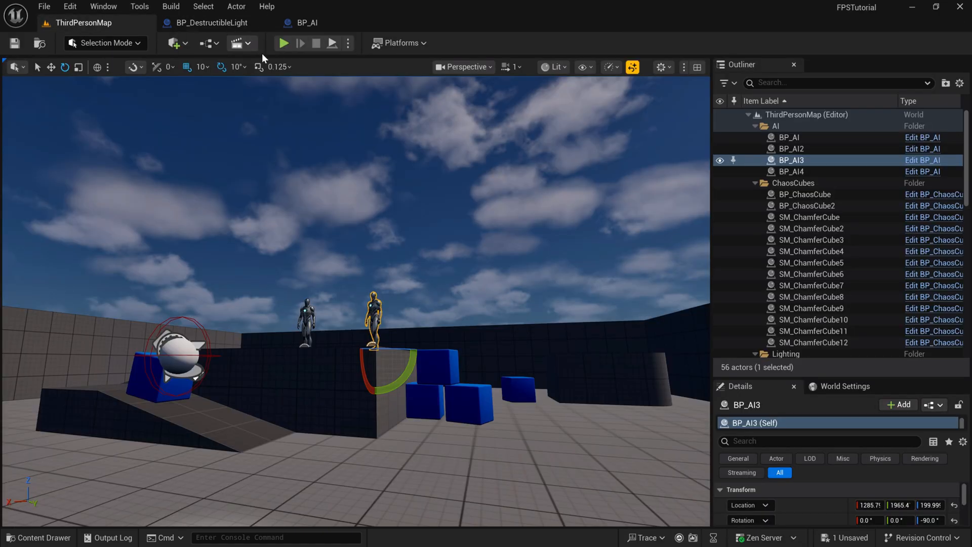
- Play the level, shoot the light to switch it off, then return to the blueprint
left_click(284, 42)
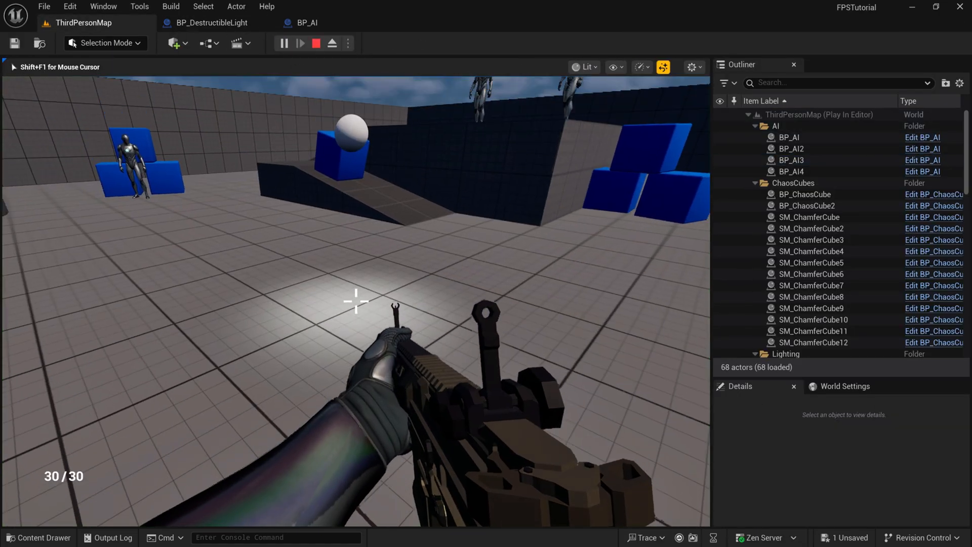
left_click(356, 301)
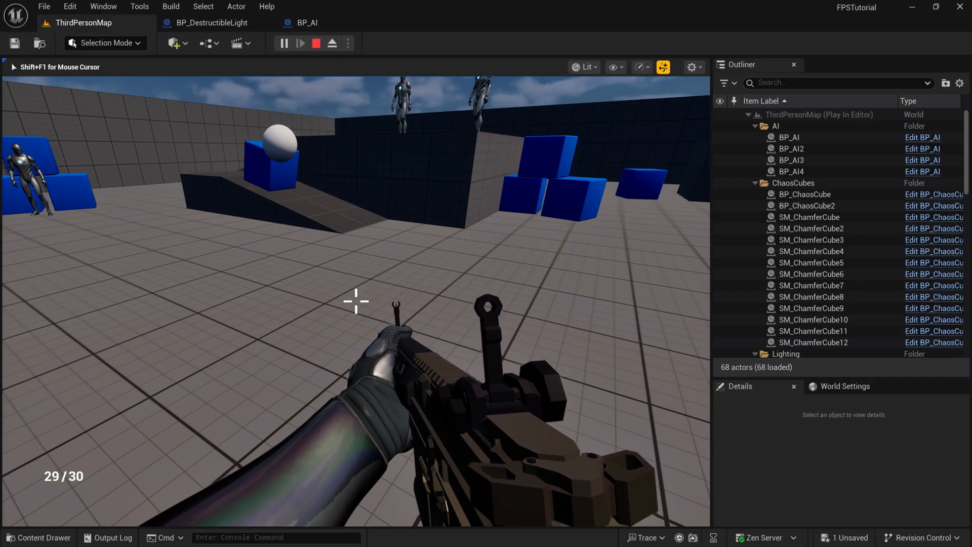
left_click(210, 22)
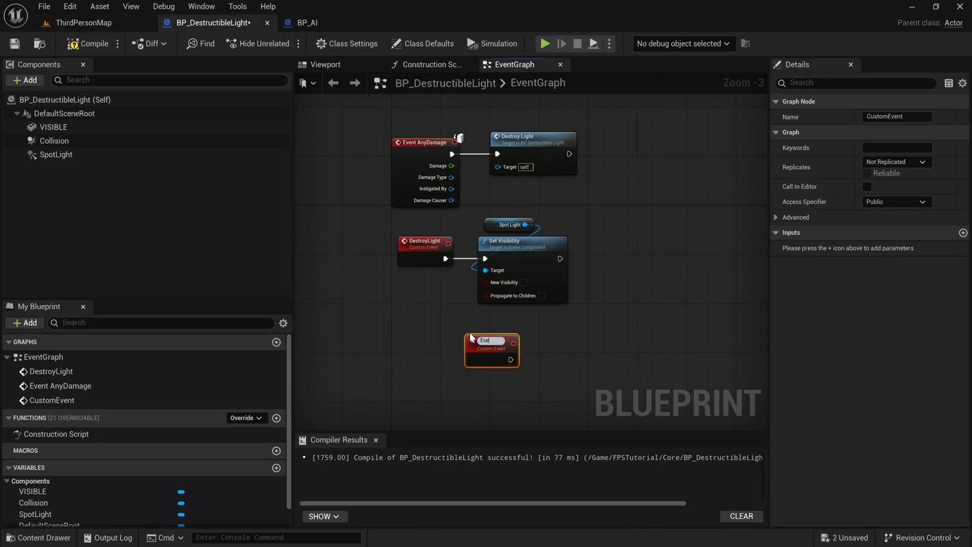
- Create the ToggleLight custom event and a NOT node inverting the SpotLight's Visible value
type("ToggleLight")
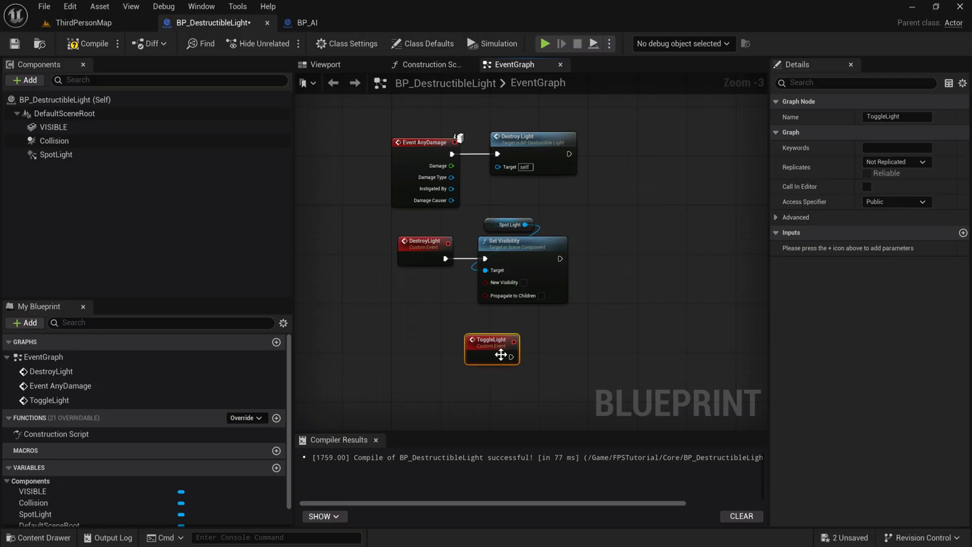
left_click_drag(492, 349, 430, 354)
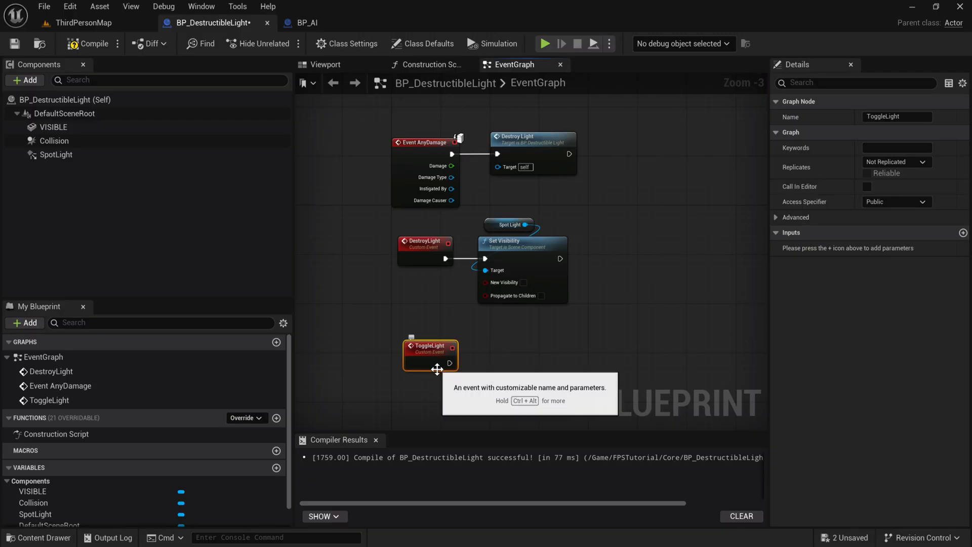
mouse_move(469, 371)
type("!")
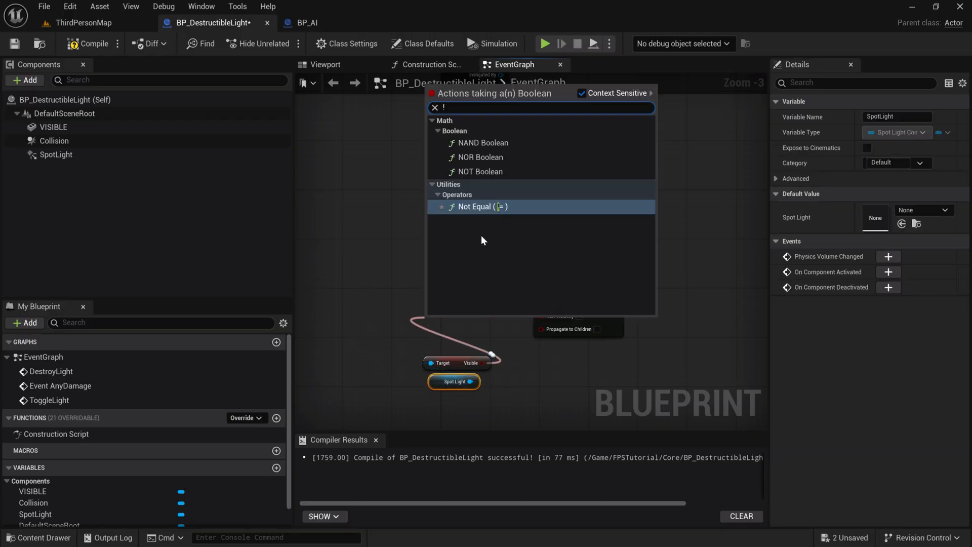
left_click(478, 171)
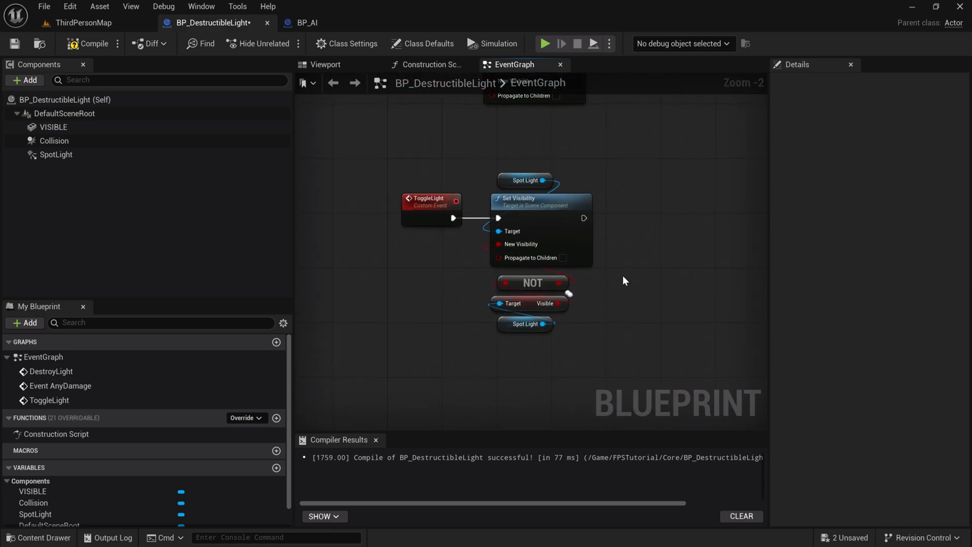
mouse_move(592, 286)
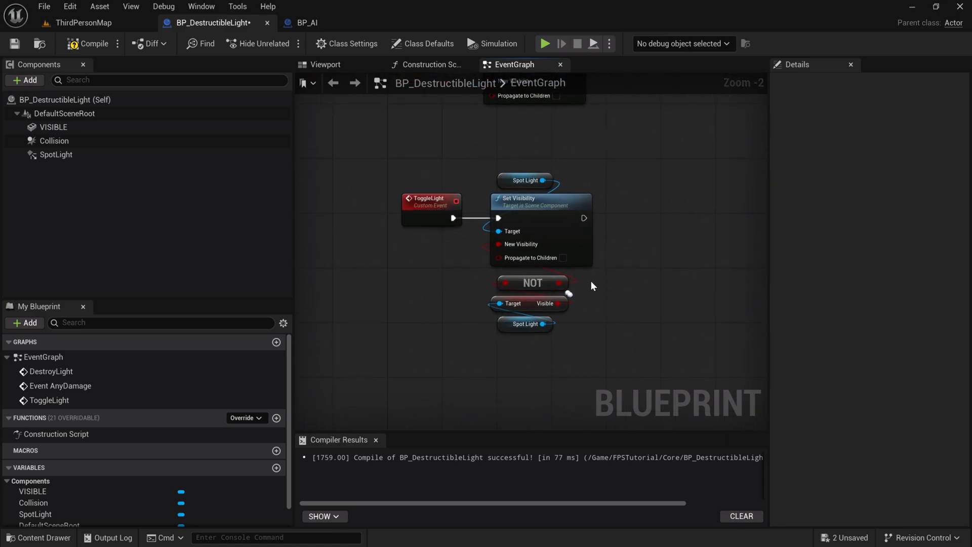
left_click(531, 282)
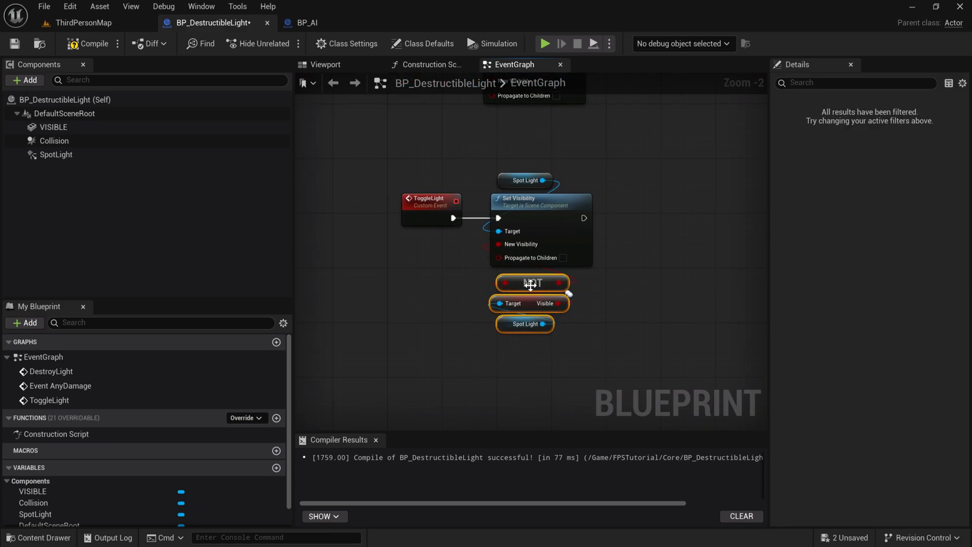
mouse_move(510, 274)
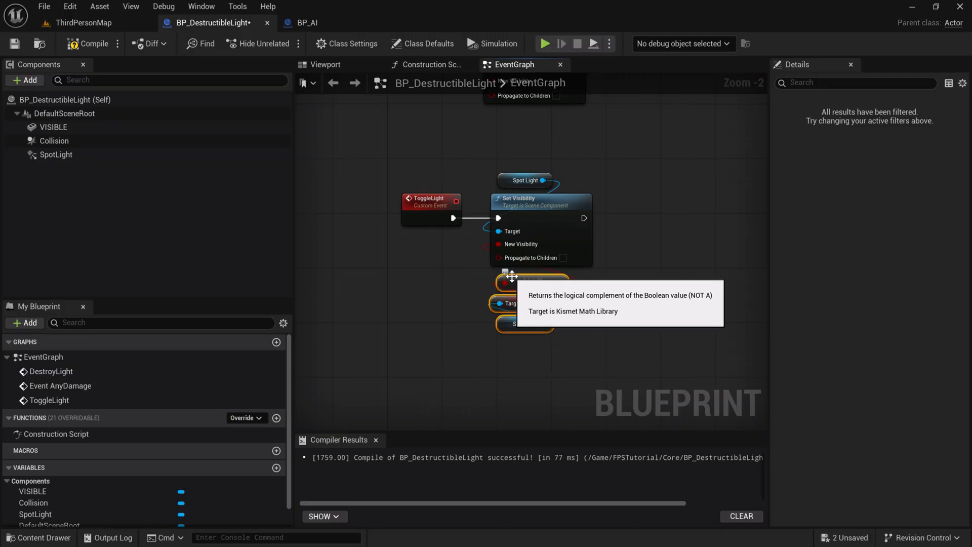
mouse_move(528, 204)
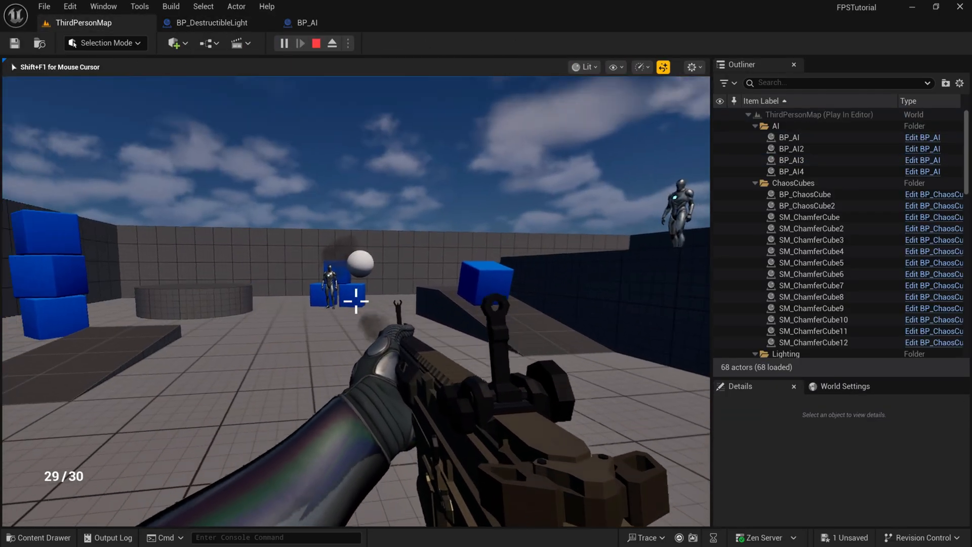
- Shoot BP_DestructibleLight in the ThirdPersonMap play session to check it toggles
left_click(356, 301)
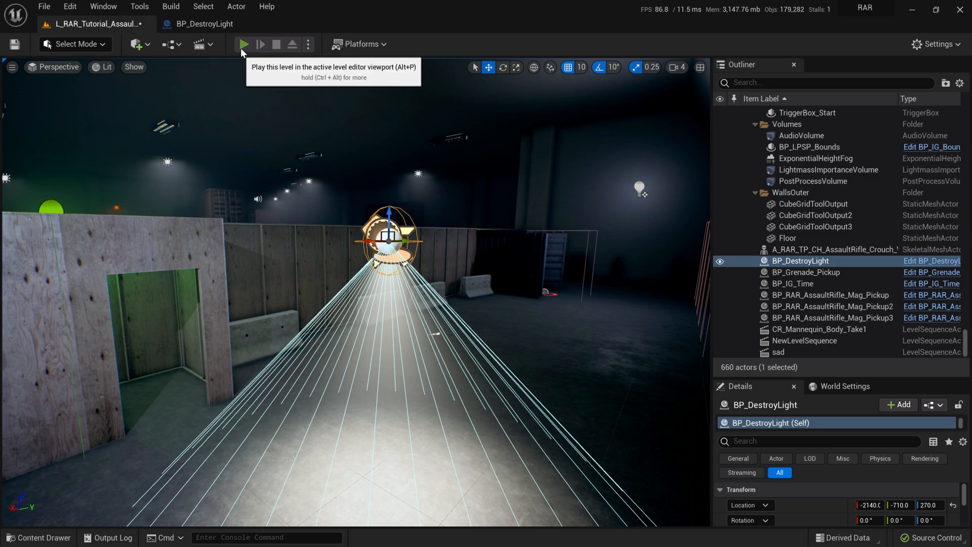
- Start the L_RAR_Tutorial play session and fire the assault rifle at BP_DestroyLight
left_click(243, 44)
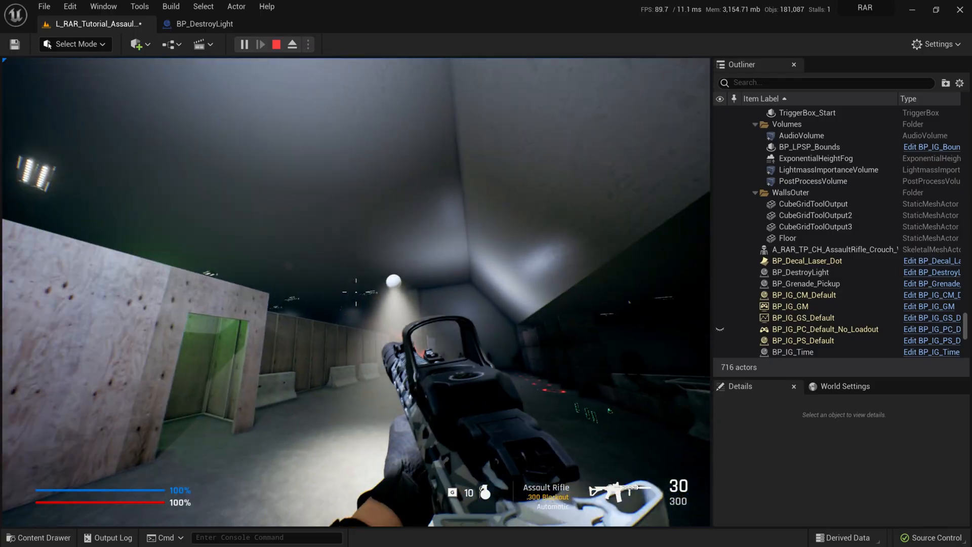
left_click(356, 291)
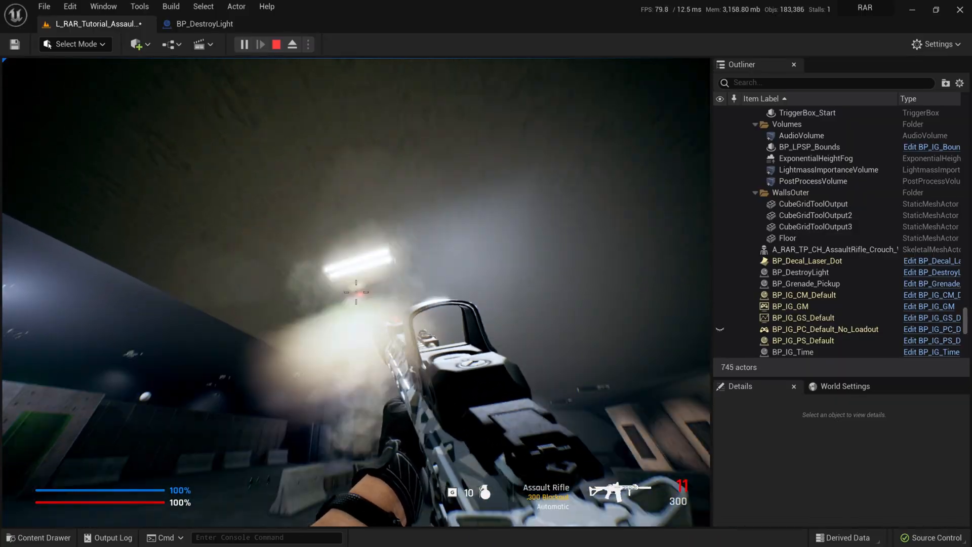
left_click(275, 44)
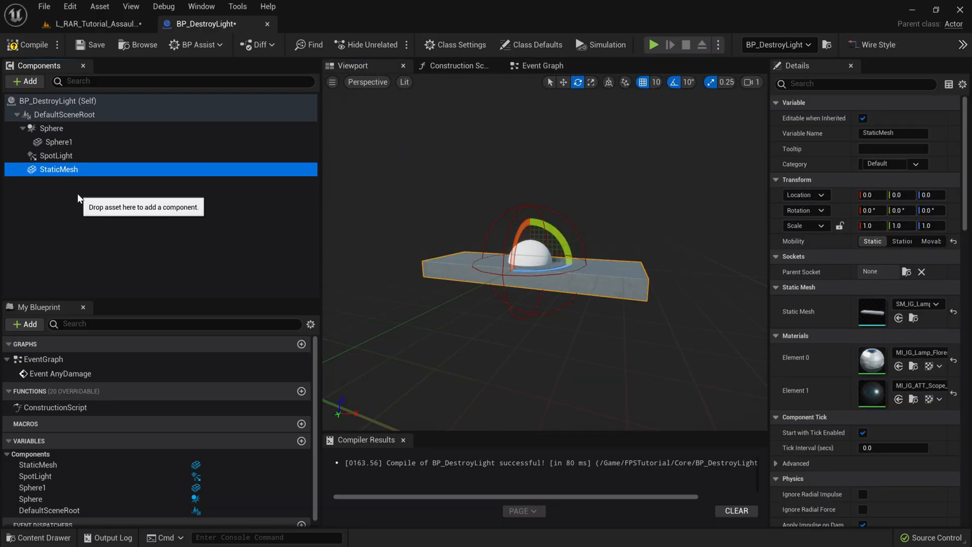
- Add the SM_Lamp_Florescent mesh to BP_DestroyLight and raise the actor to the ceiling
left_click(59, 142)
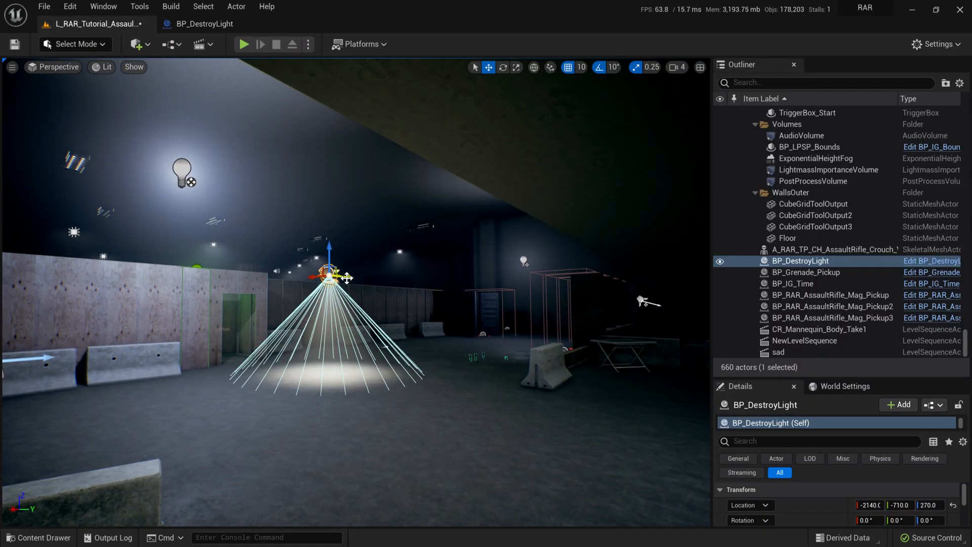
left_click_drag(335, 276, 286, 273)
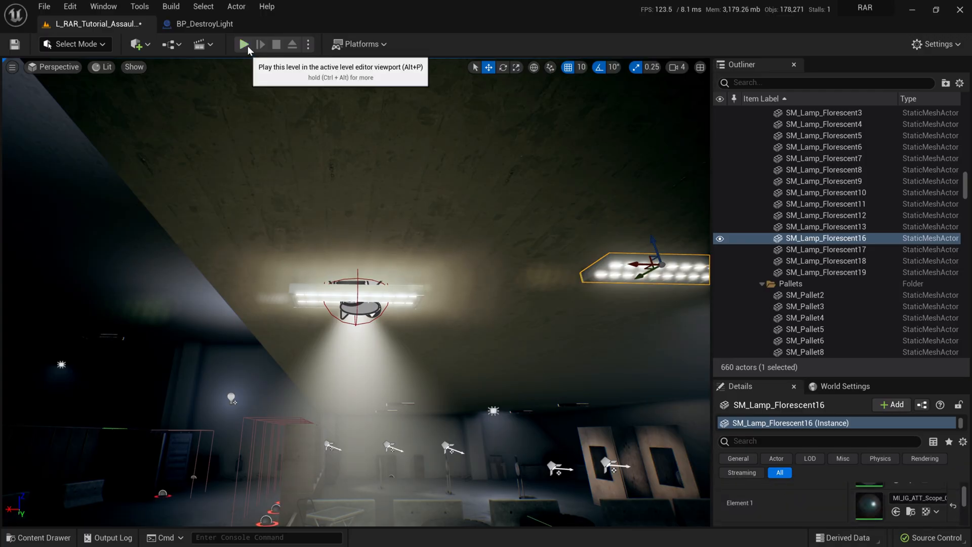
mouse_move(356, 168)
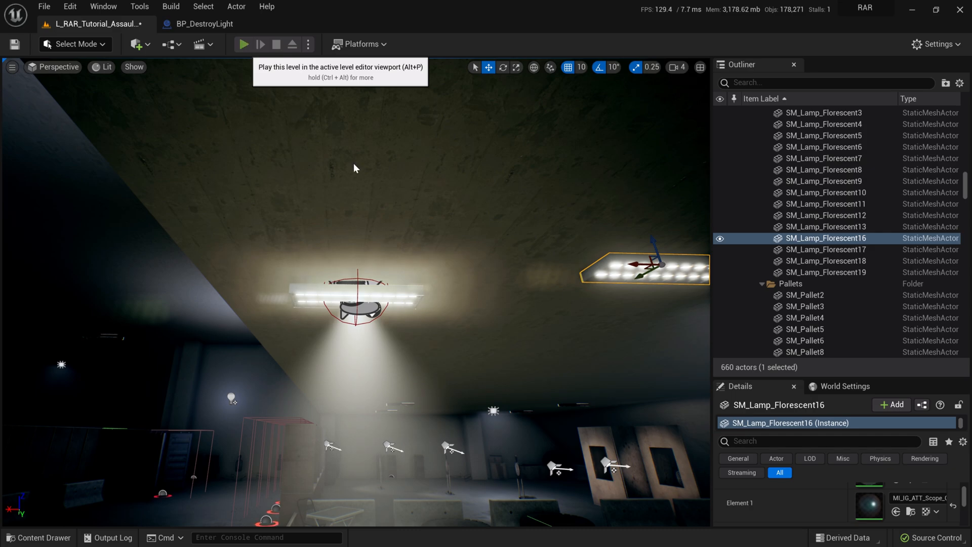
- Start the L_RAR play session and shoot the ceiling lamp twice to toggle its spotlight
left_click(243, 44)
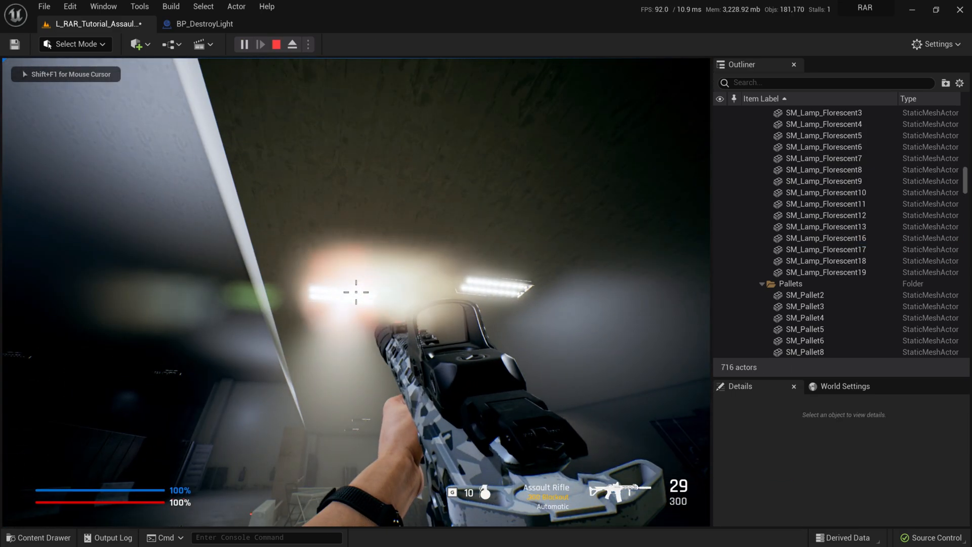
left_click(356, 292)
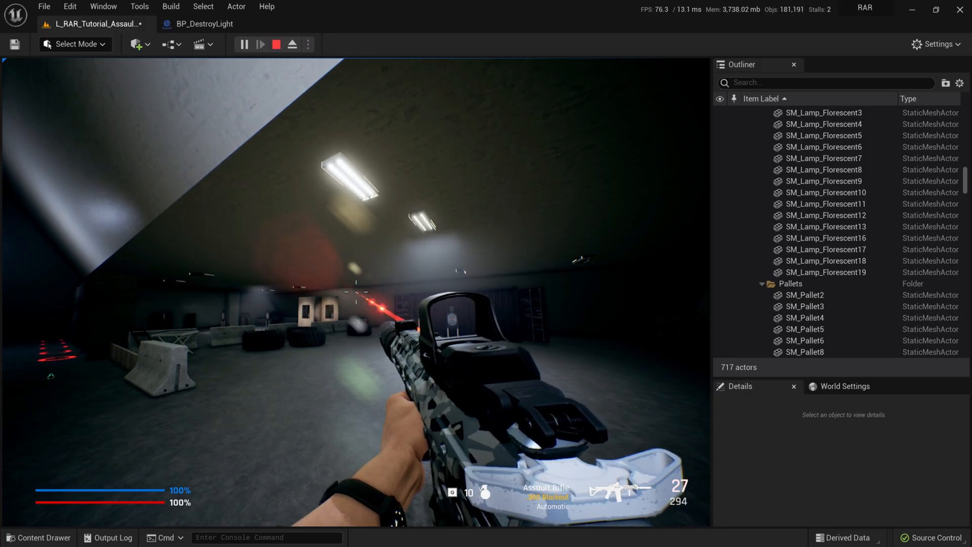
left_click(372, 310)
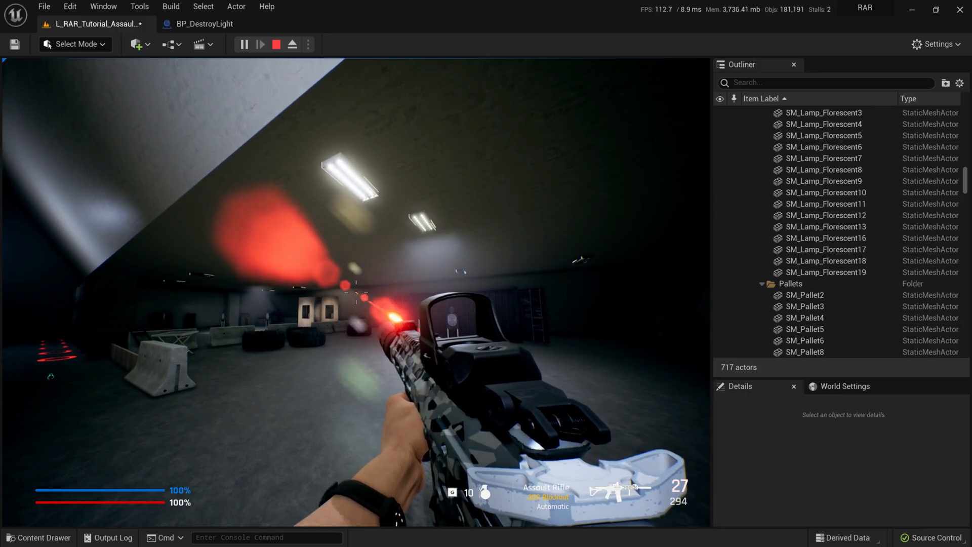